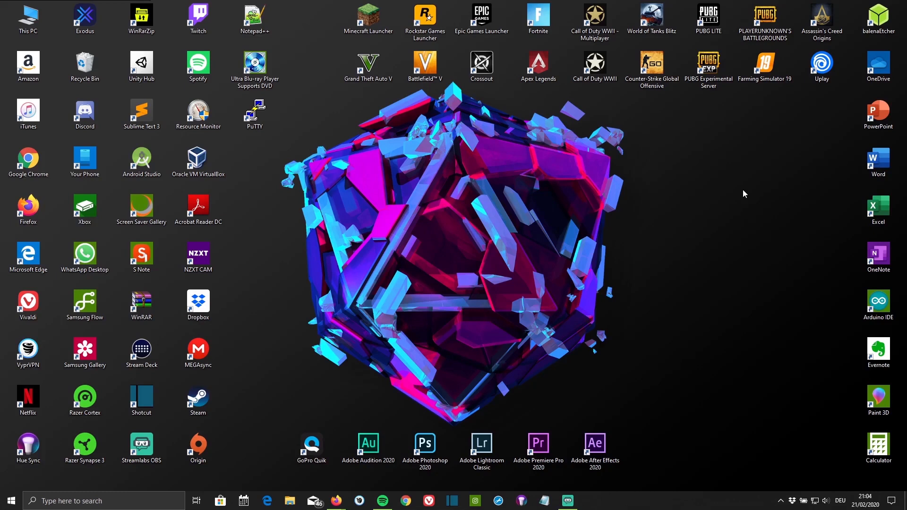
mouse_move(706, 224)
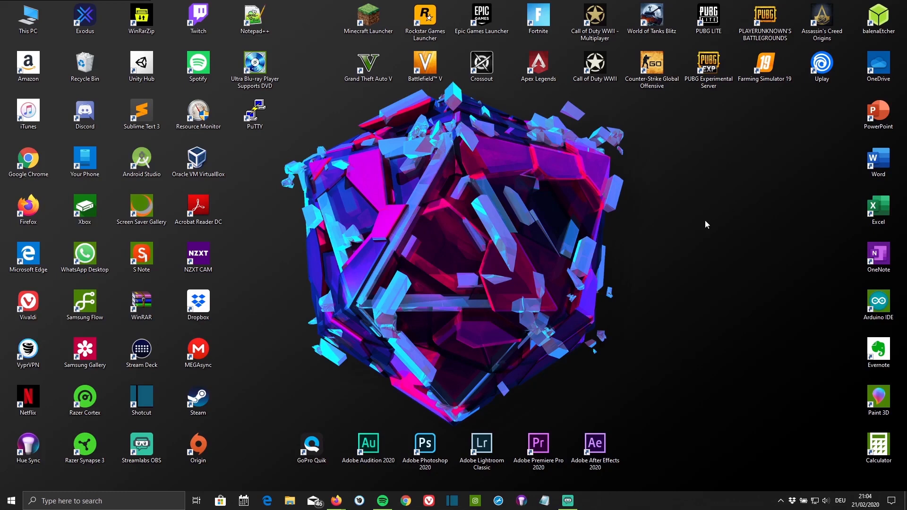
mouse_move(335, 501)
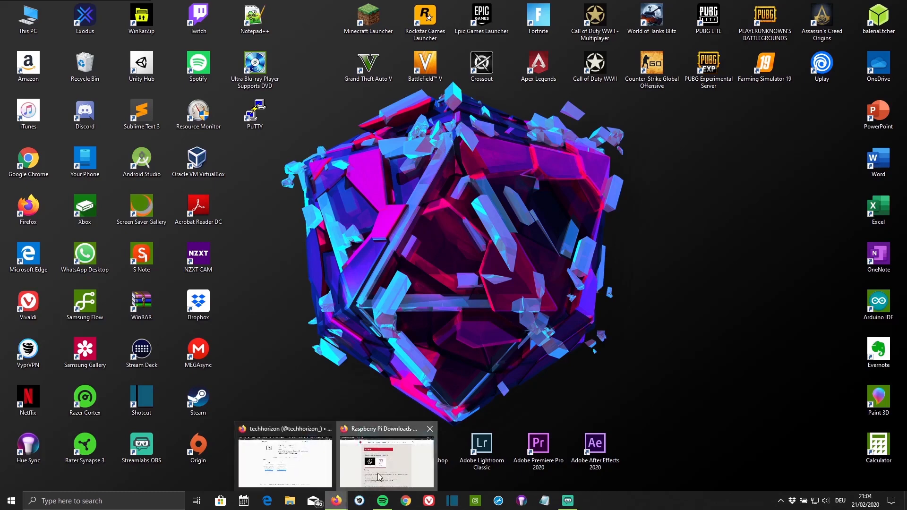
- Bring the Firefox window showing the Raspberry Pi Downloads page with NOOBS and Raspbian to the front
click(386, 457)
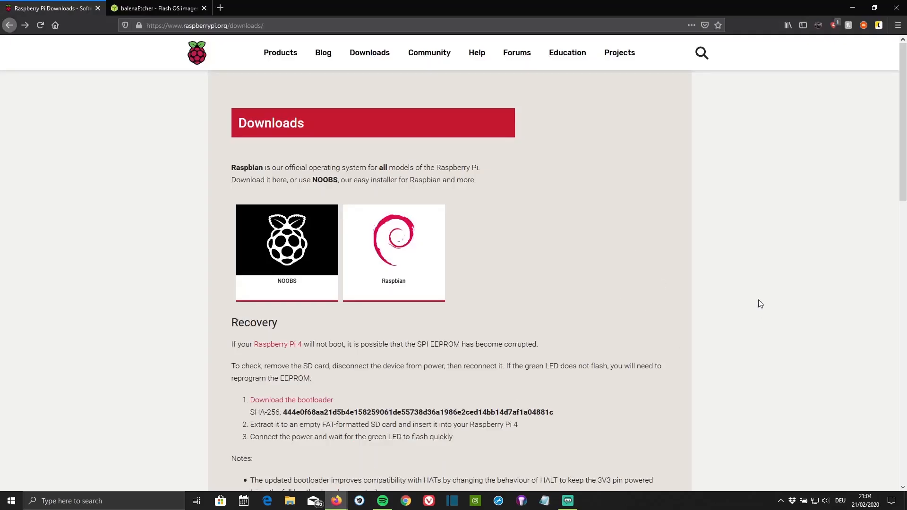
mouse_move(691, 291)
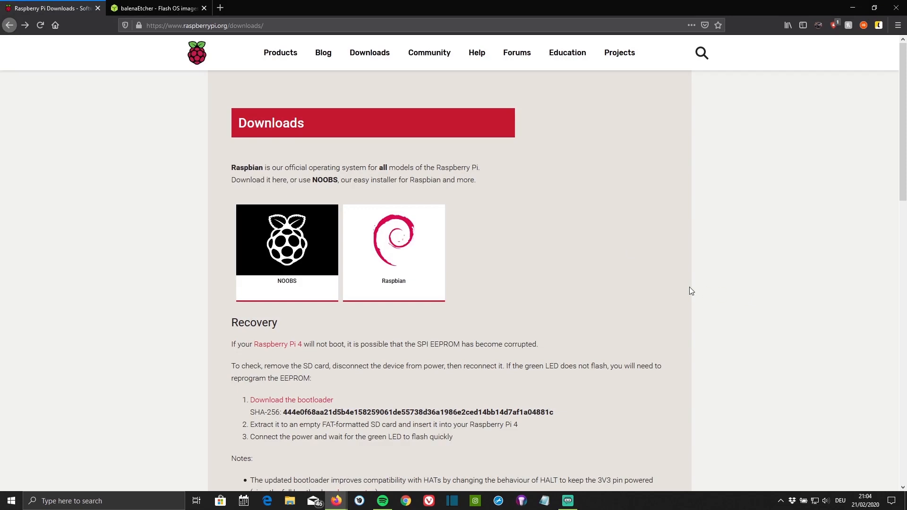
mouse_move(658, 168)
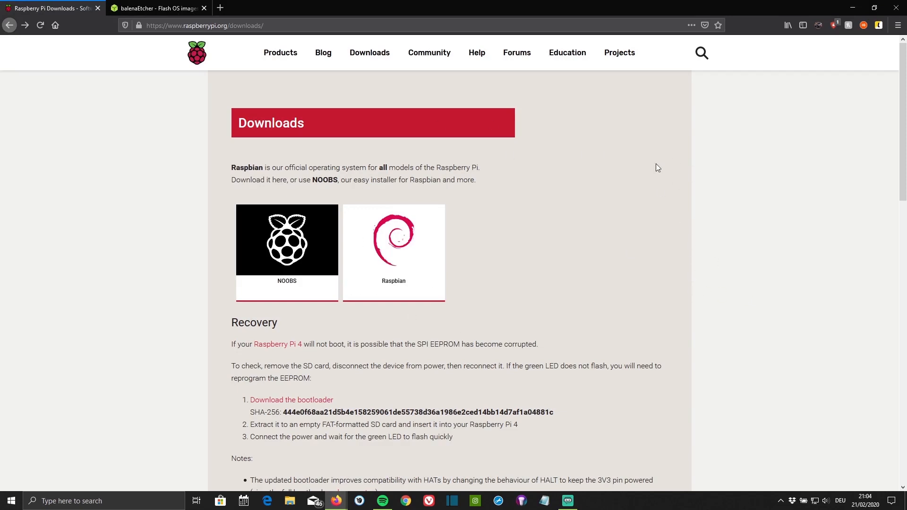
mouse_move(686, 228)
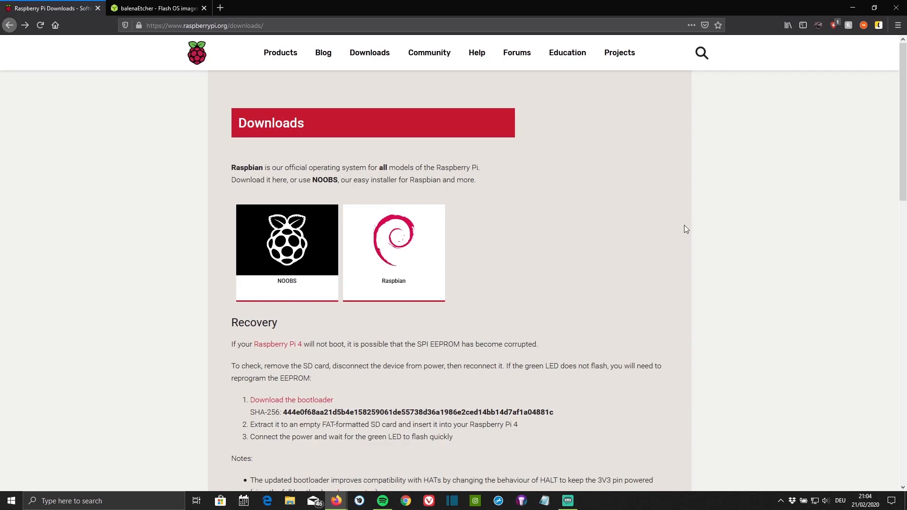
mouse_move(567, 206)
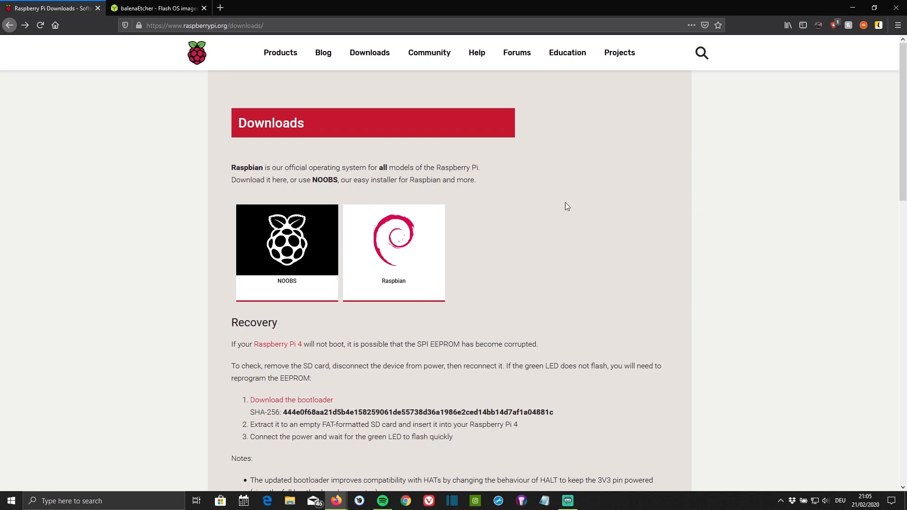
- Download the full Raspbian Buster desktop ZIP (2020-02-13, 2.5 GB) with 'Datei speichern'
click(393, 239)
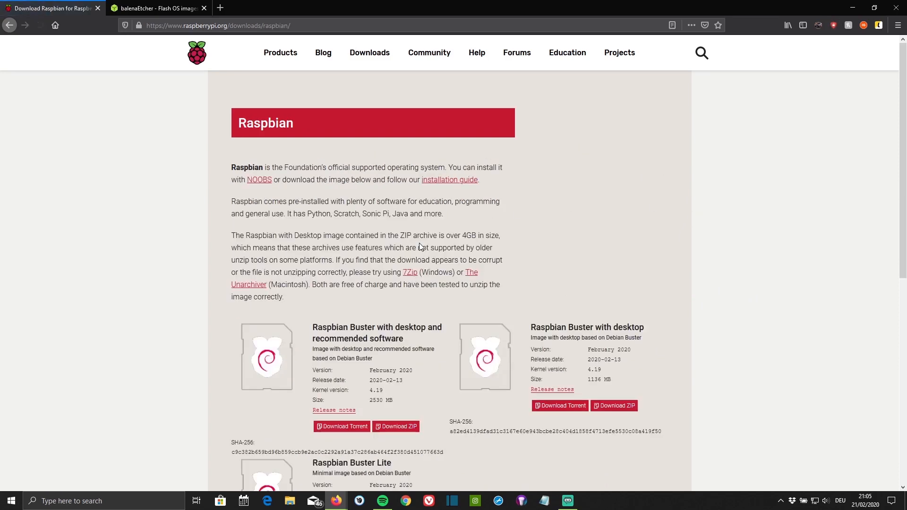
scroll(down, 3)
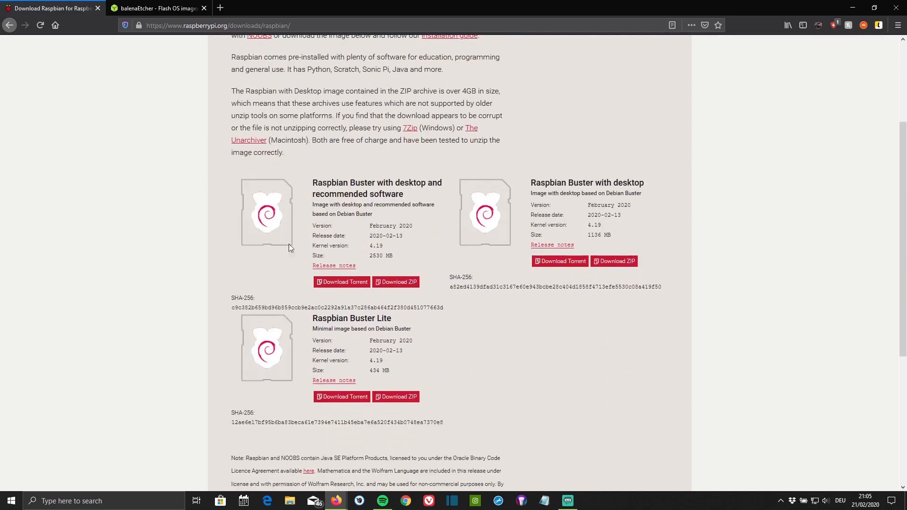
mouse_move(445, 323)
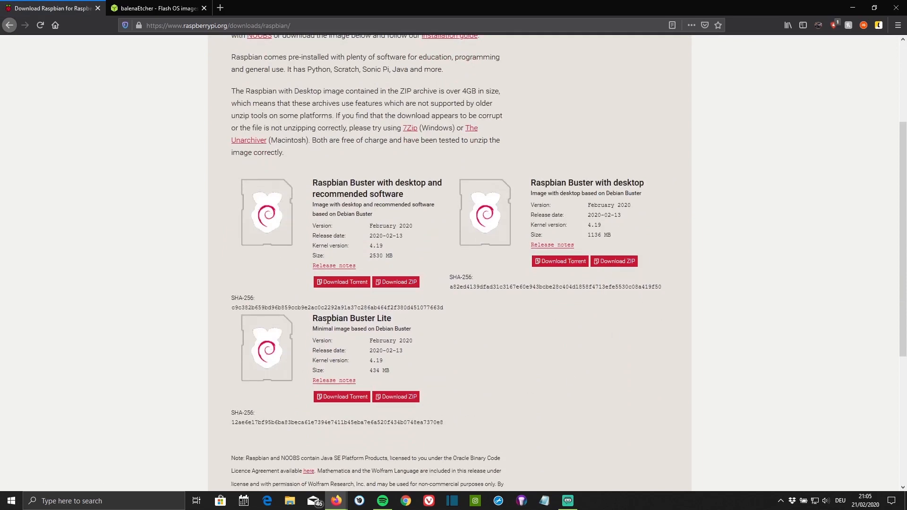
mouse_move(397, 325)
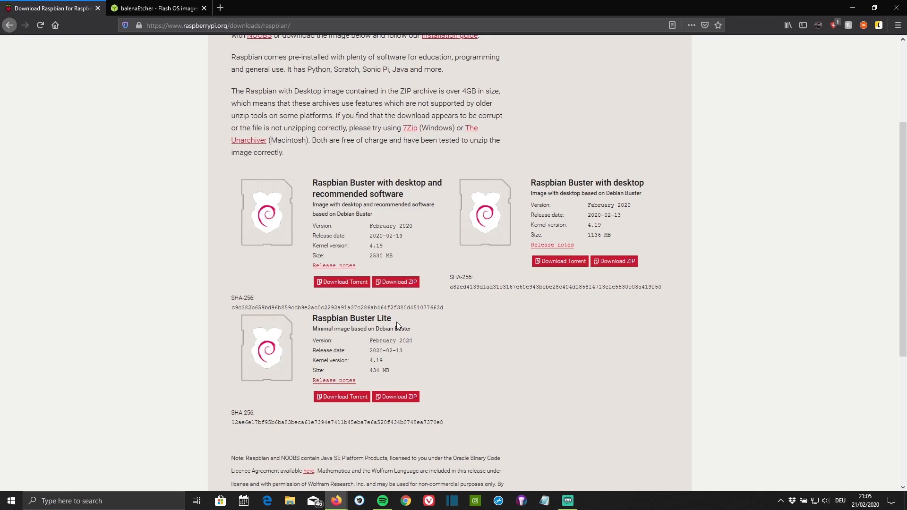
mouse_move(307, 331)
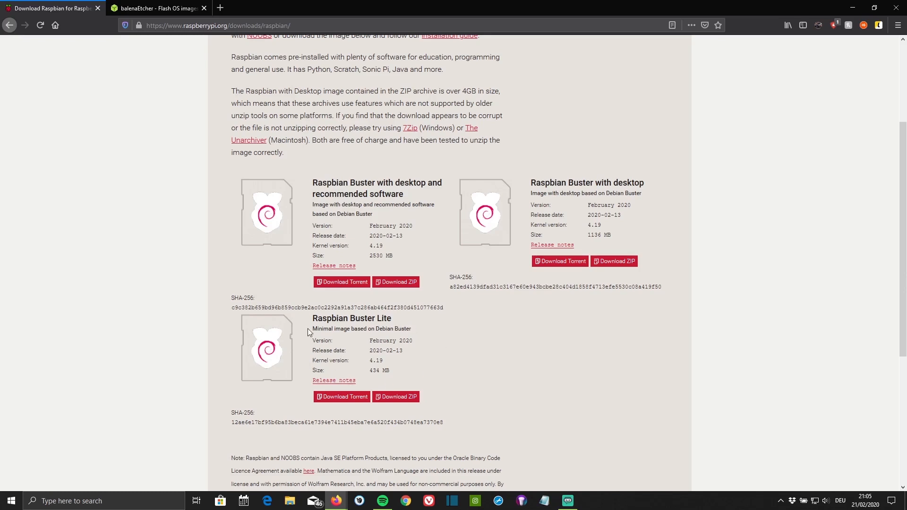
mouse_move(457, 408)
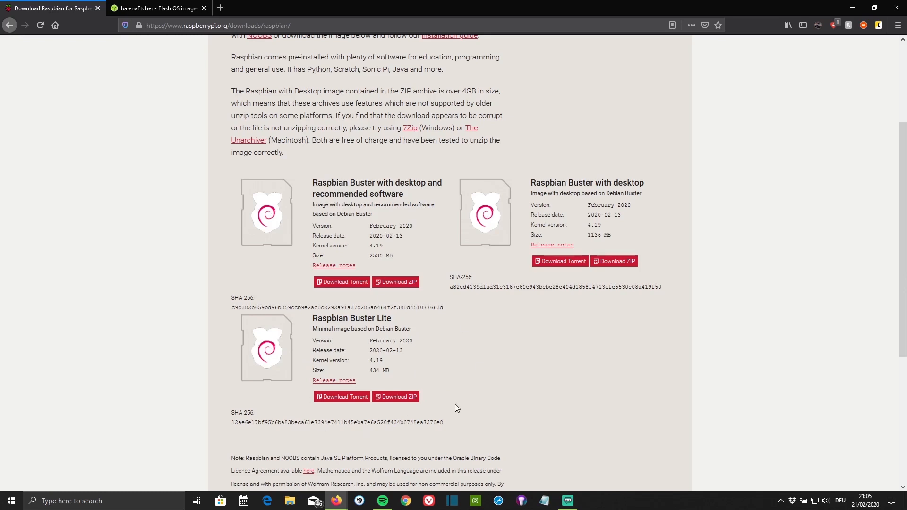
mouse_move(311, 205)
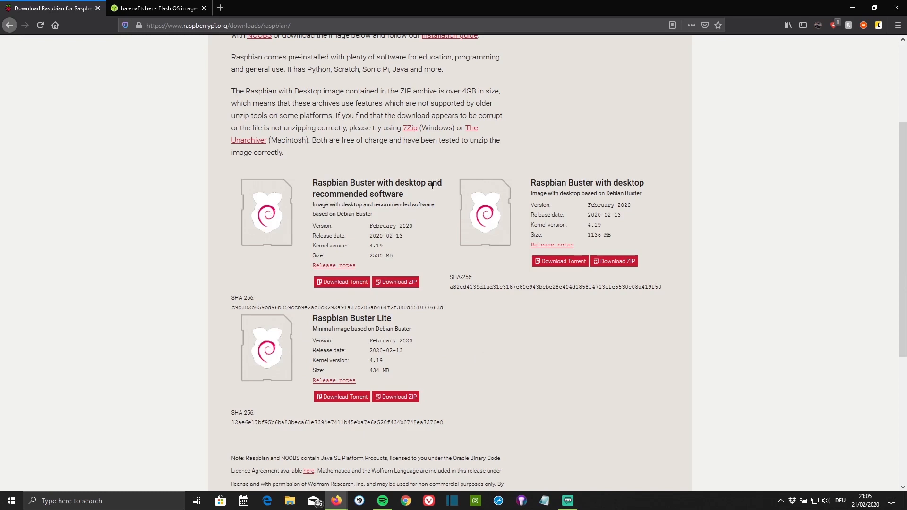
mouse_move(291, 162)
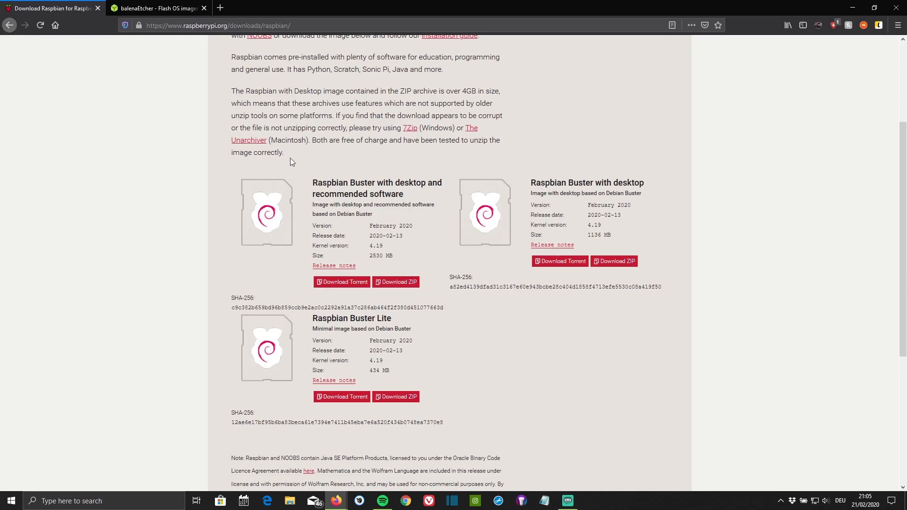
mouse_move(296, 191)
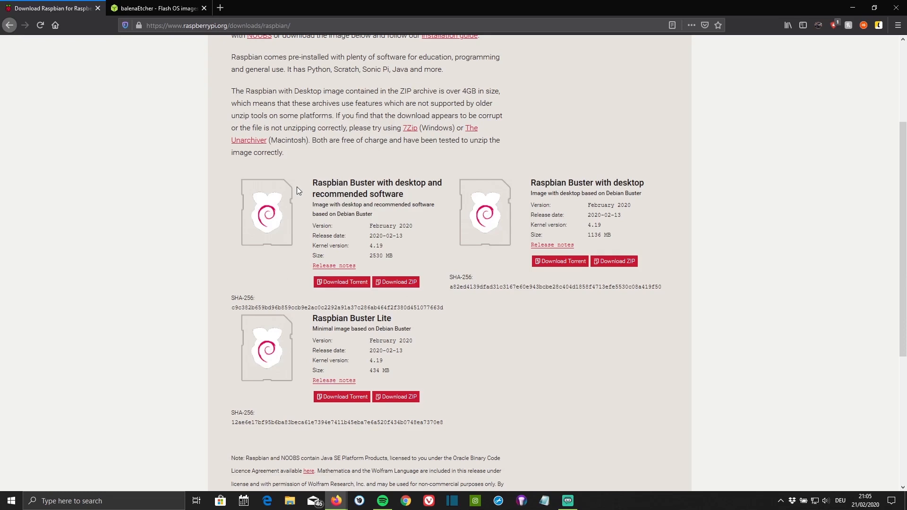
mouse_move(397, 282)
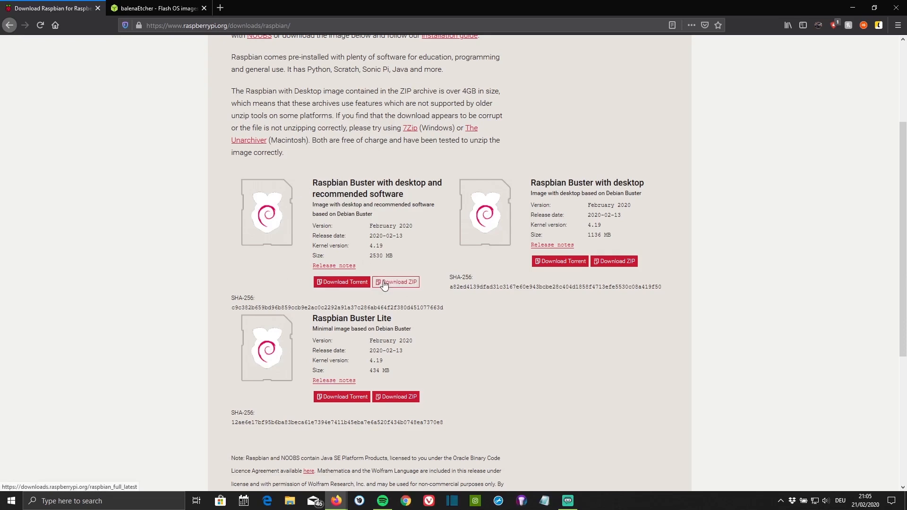
click(397, 282)
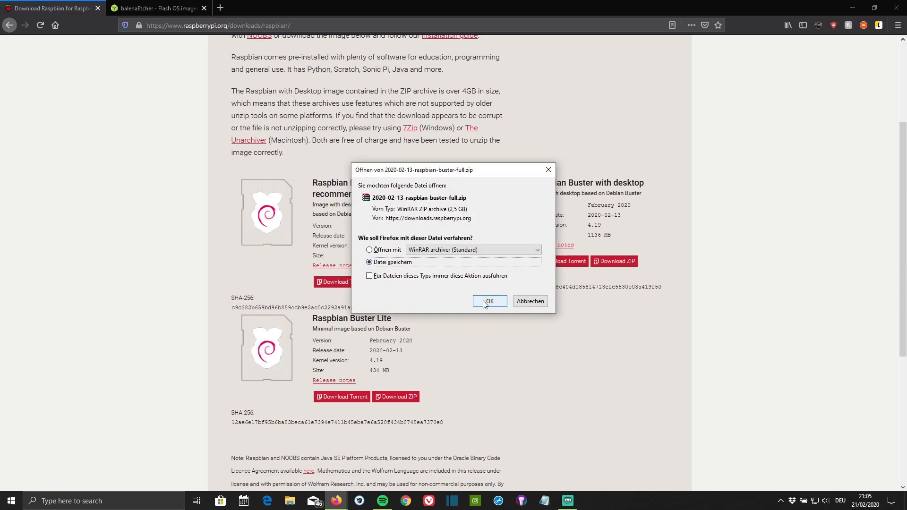
click(489, 301)
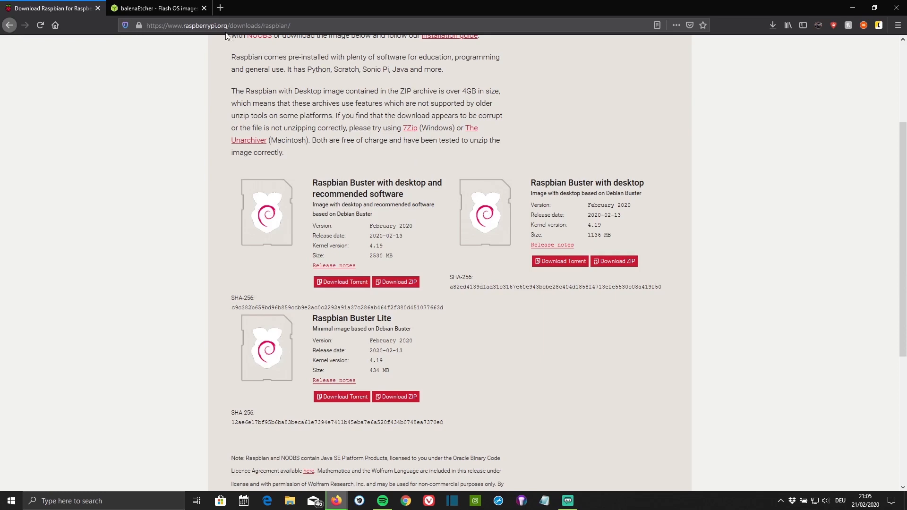
- Switch to the balenaEtcher website tab, then leave Firefox for the Windows desktop
click(156, 9)
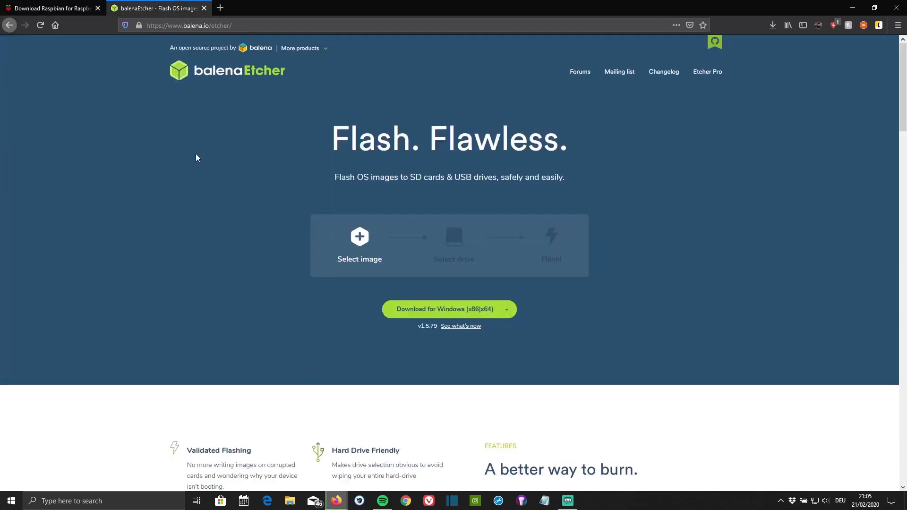
mouse_move(284, 120)
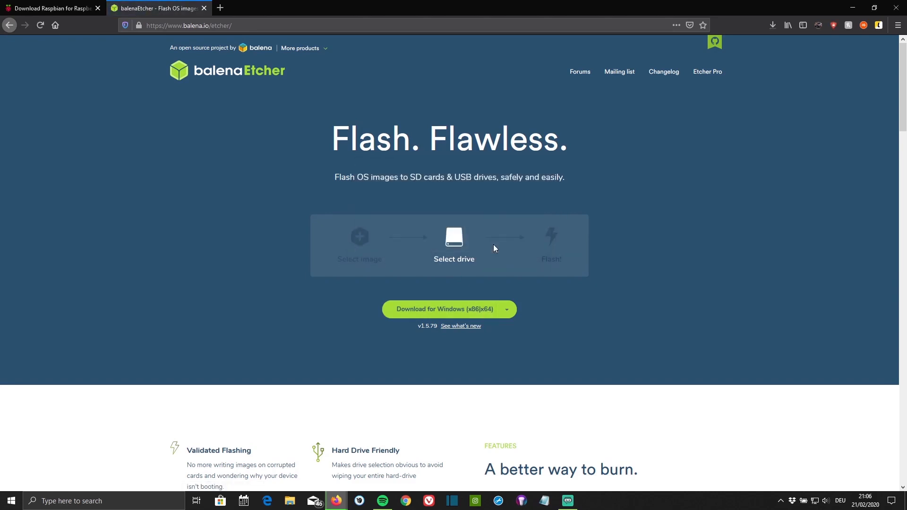
mouse_move(780, 48)
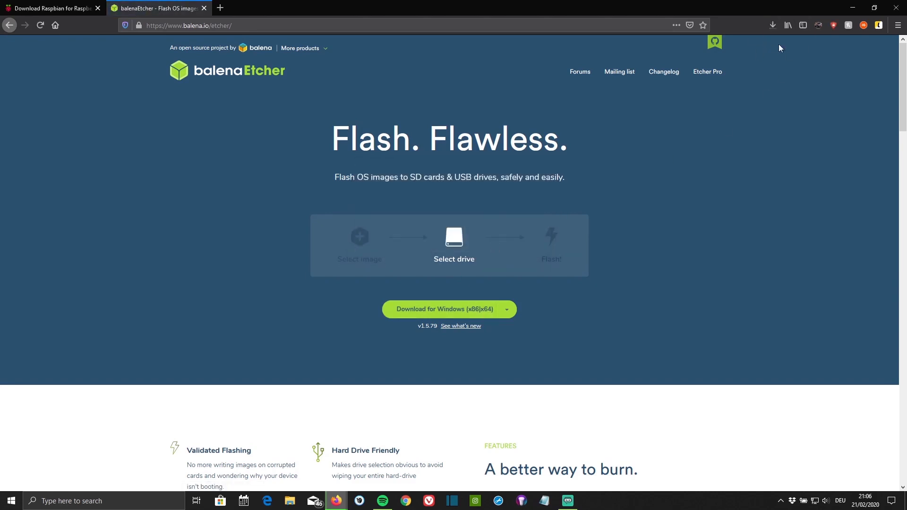
mouse_move(803, 26)
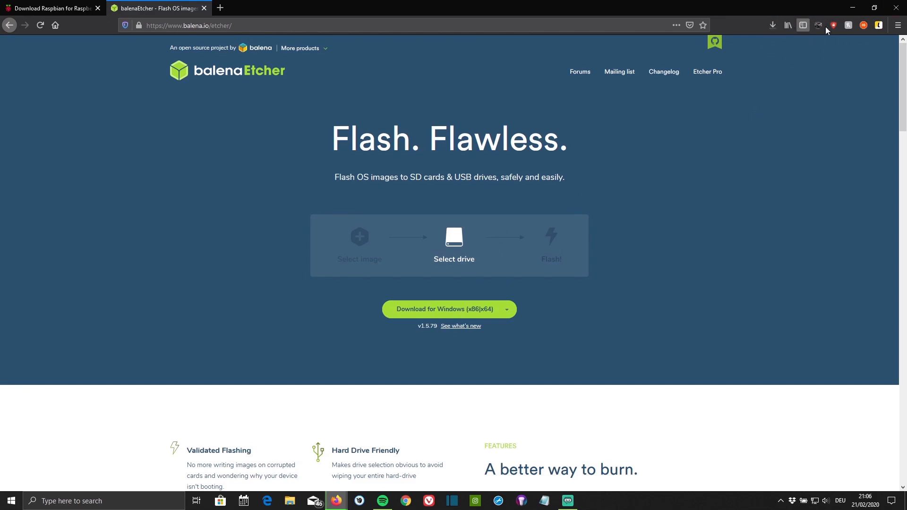
mouse_move(657, 104)
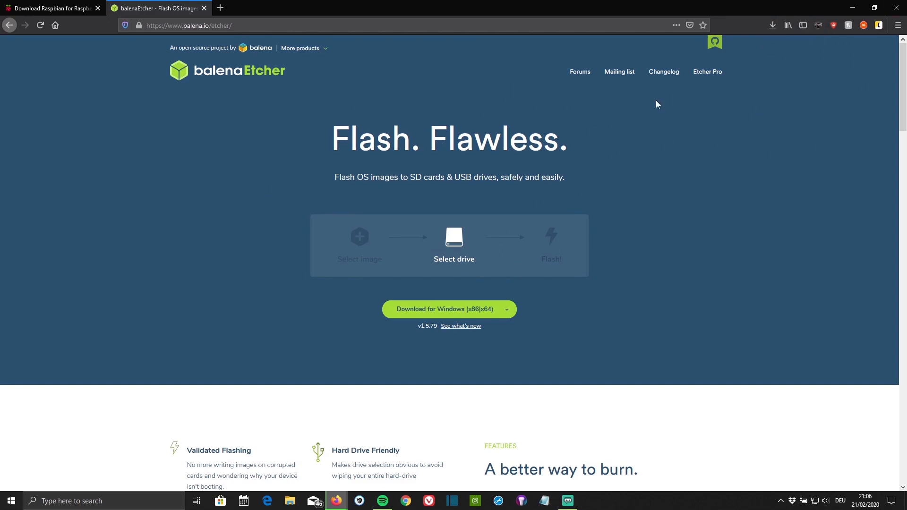
click(773, 25)
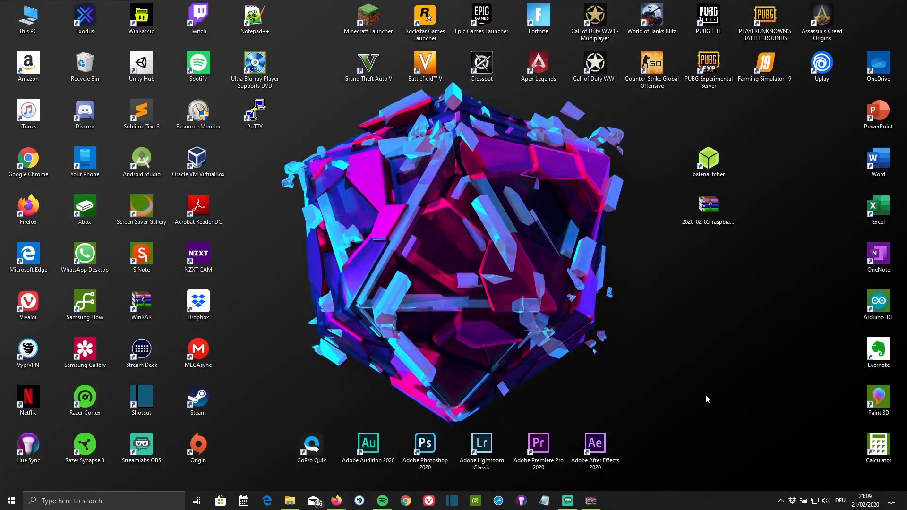
mouse_move(742, 188)
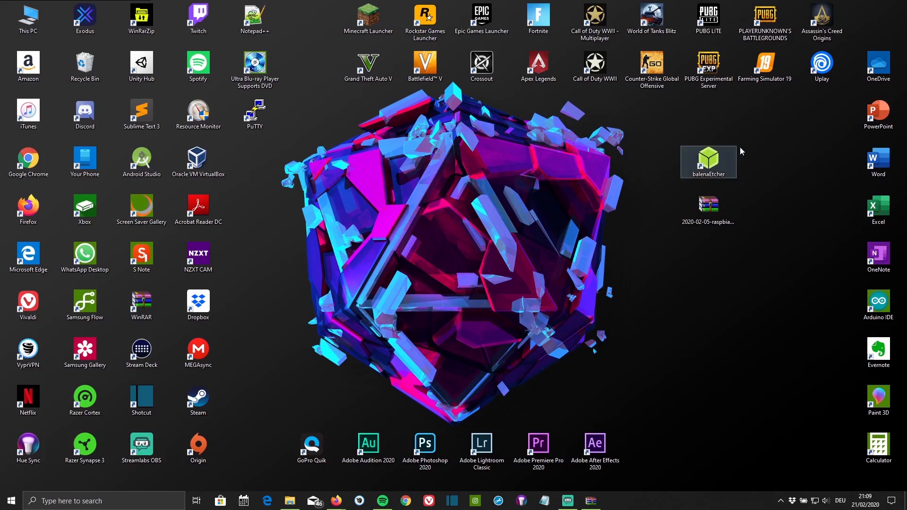
- Select the 2.47 GB 2020-02-05-raspbian-buster-full ZIP archive on the desktop
click(720, 259)
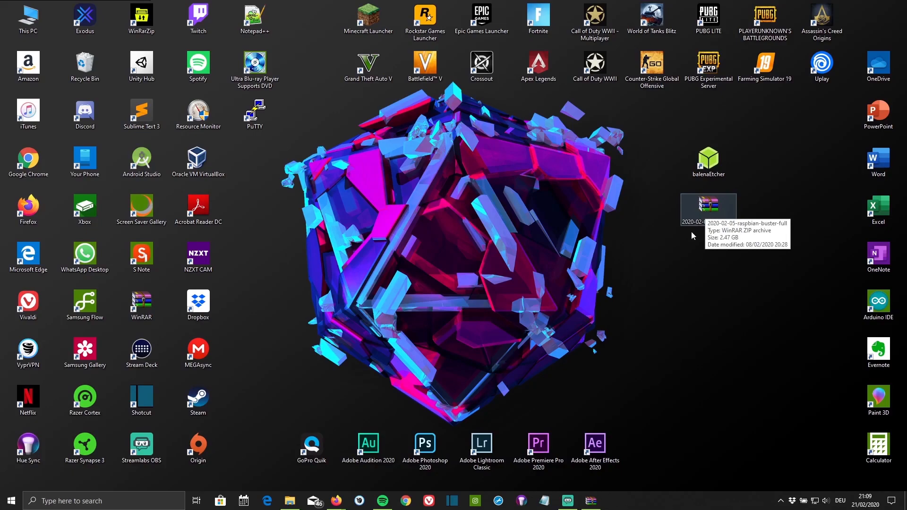
- Open the Raspbian ZIP in WinRAR and extract its 7.3 GB disc image to the default destination
double_click(708, 209)
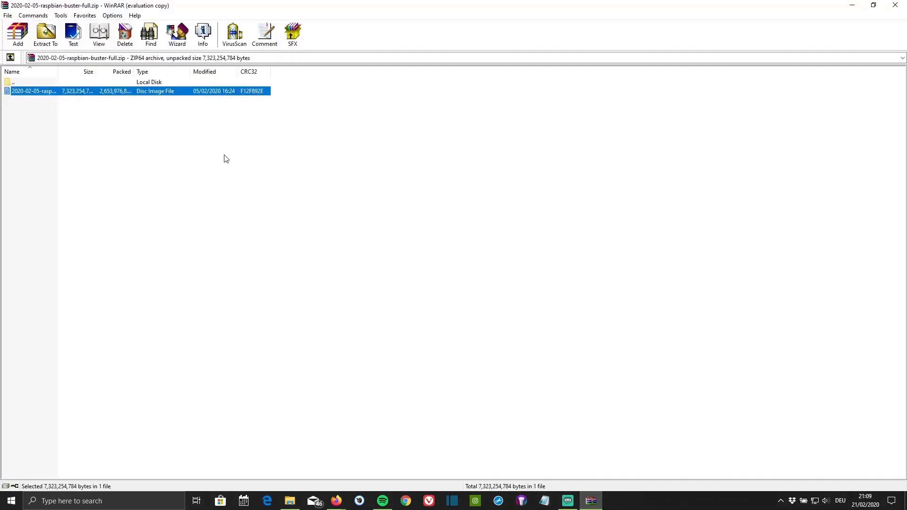
mouse_move(66, 121)
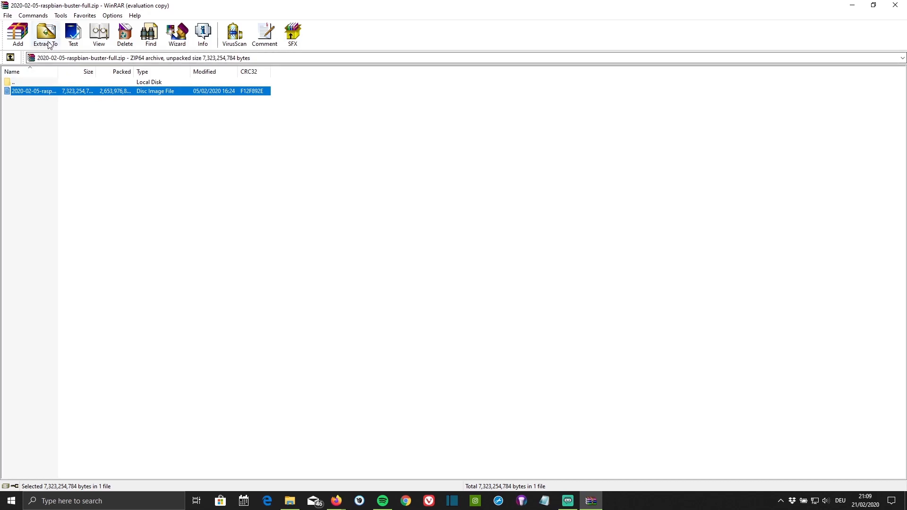
click(45, 33)
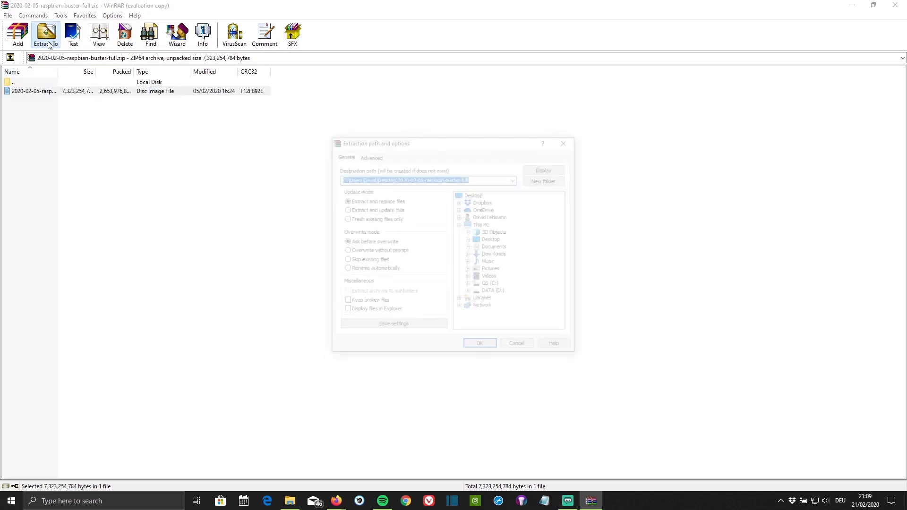
click(479, 343)
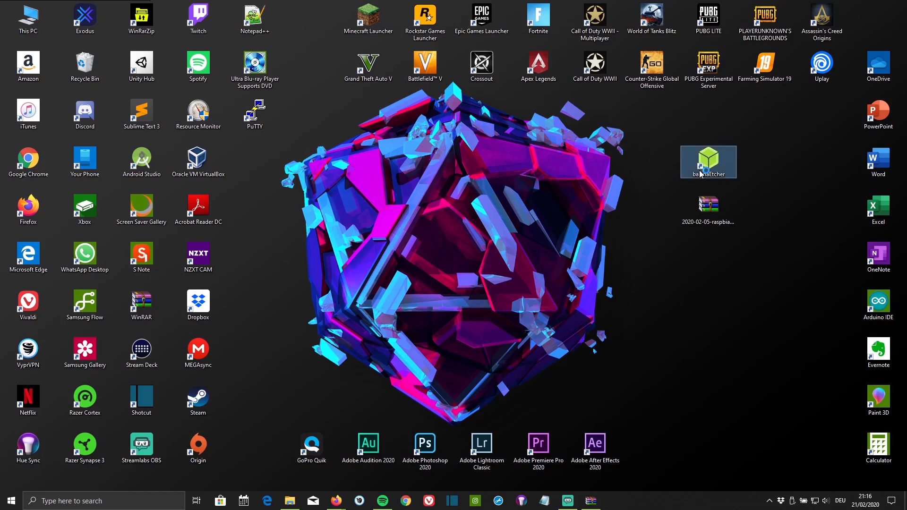
- Flash the extracted Raspbian Buster .img to the 15.52 GB card reader drive
double_click(708, 163)
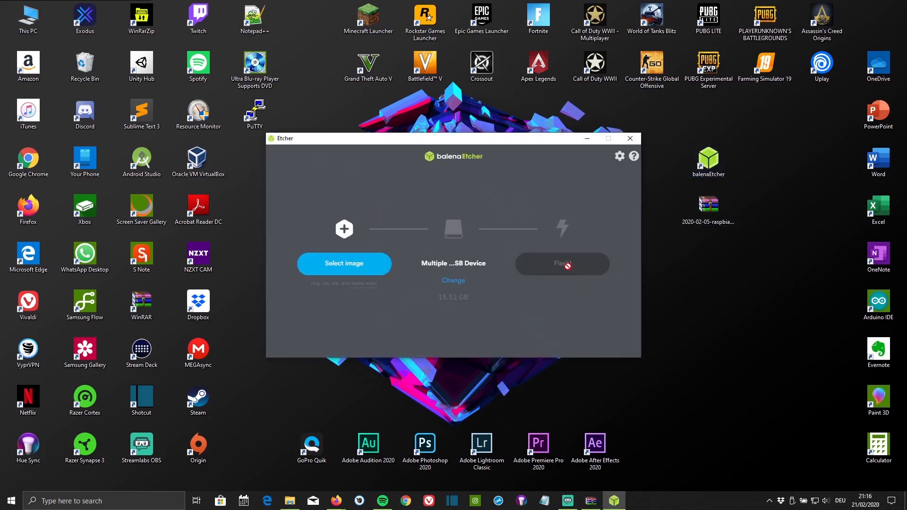
mouse_move(371, 273)
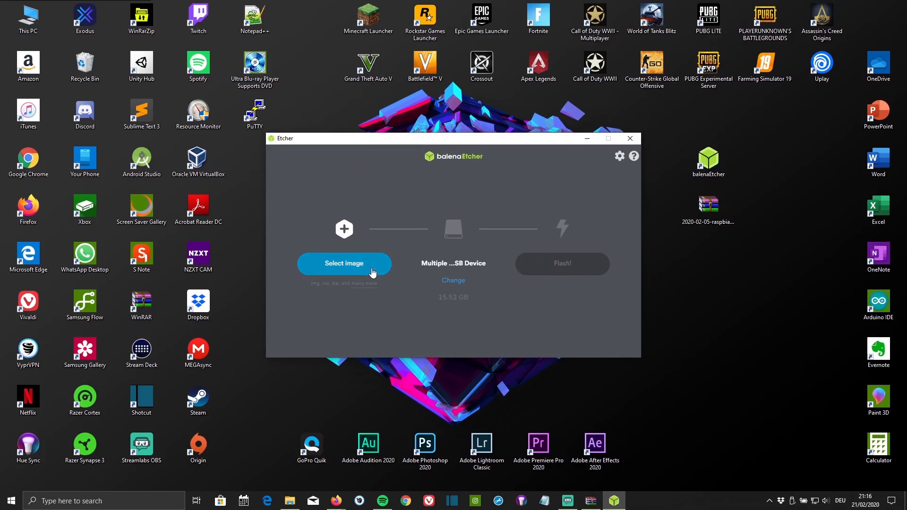
click(343, 263)
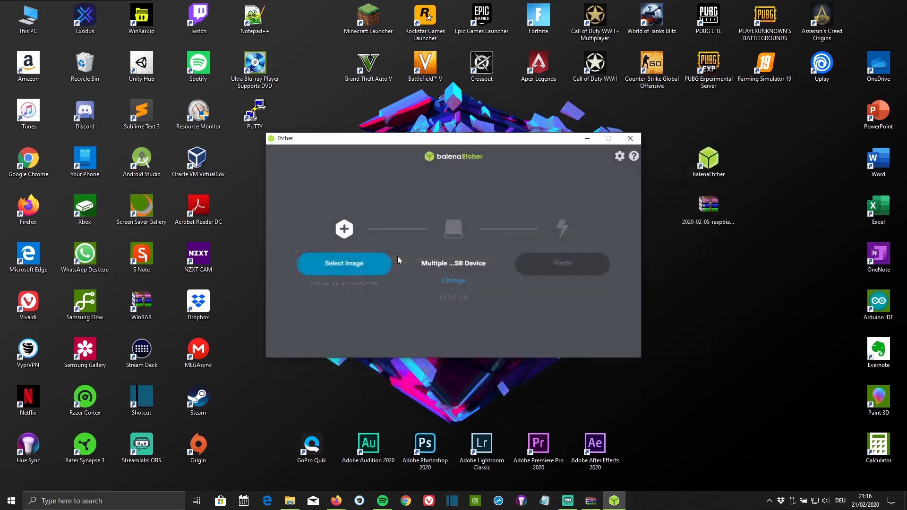
click(343, 264)
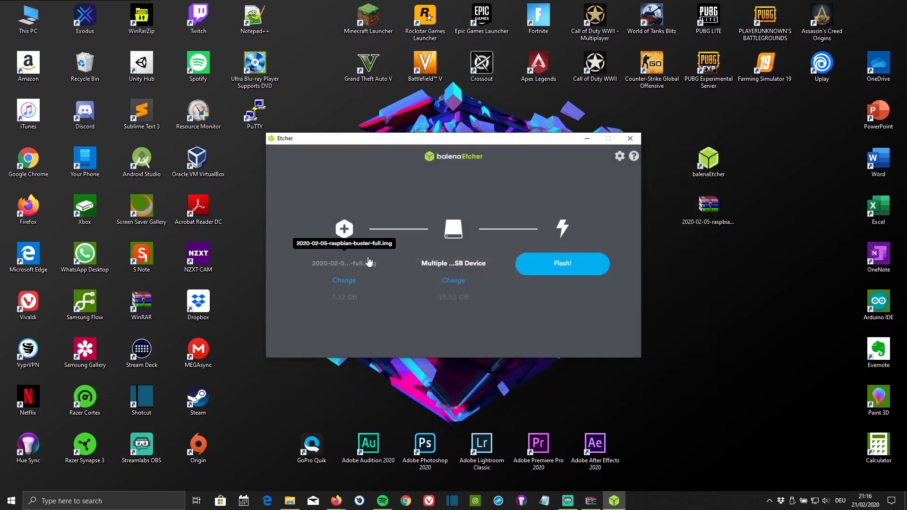
mouse_move(446, 260)
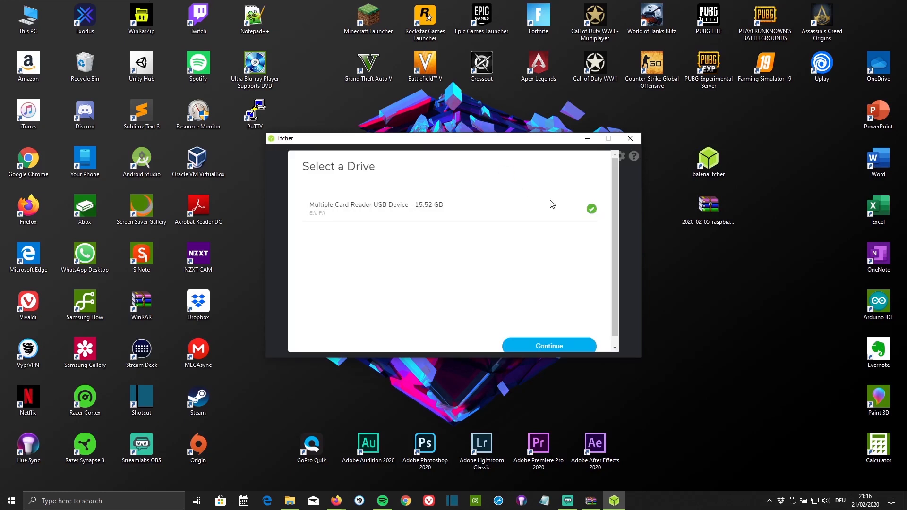
click(548, 345)
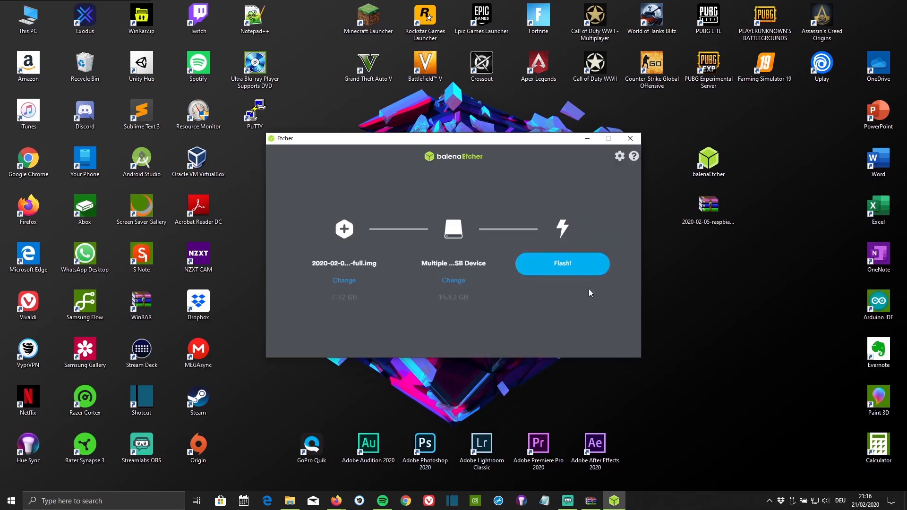
click(562, 263)
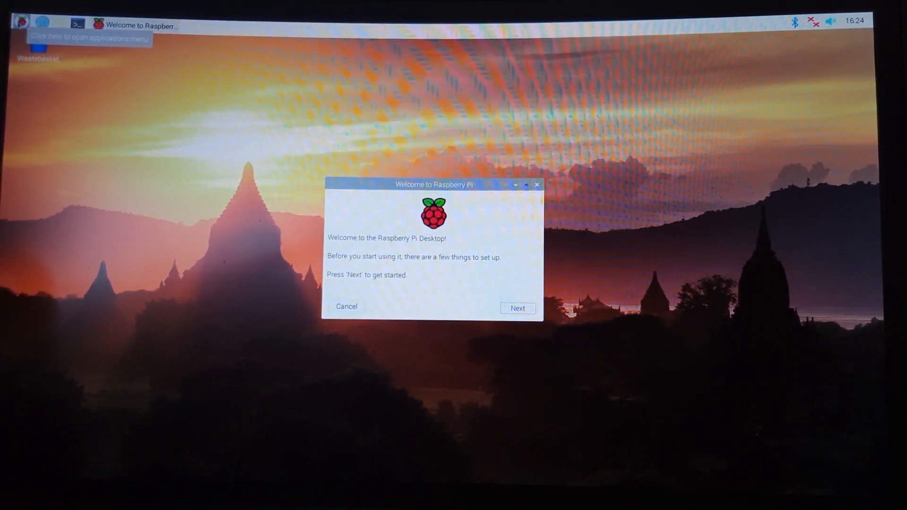
mouse_move(90, 110)
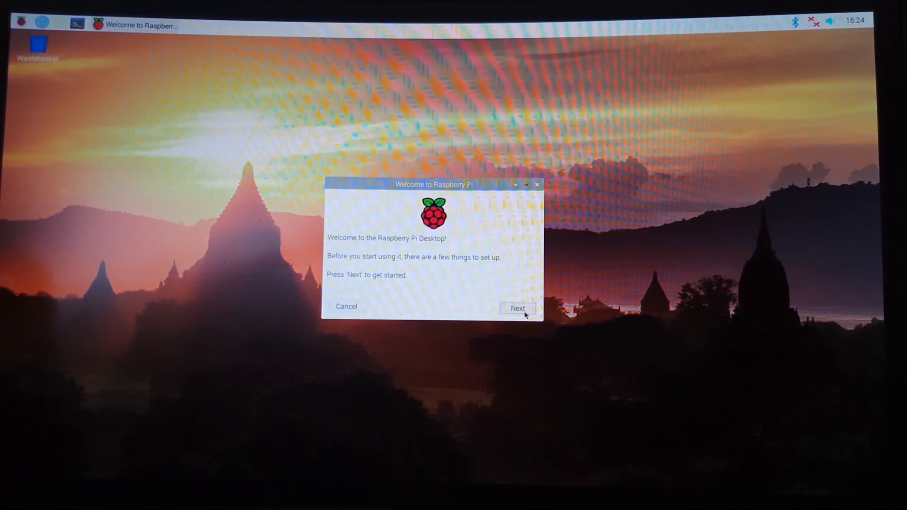
- Set the country to Germany (German, Berlin), keep English language, and apply
click(517, 308)
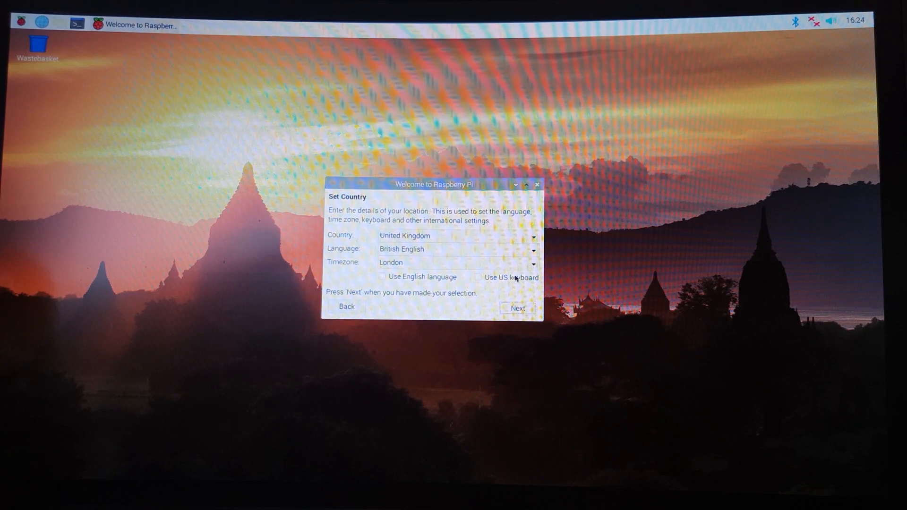
click(526, 235)
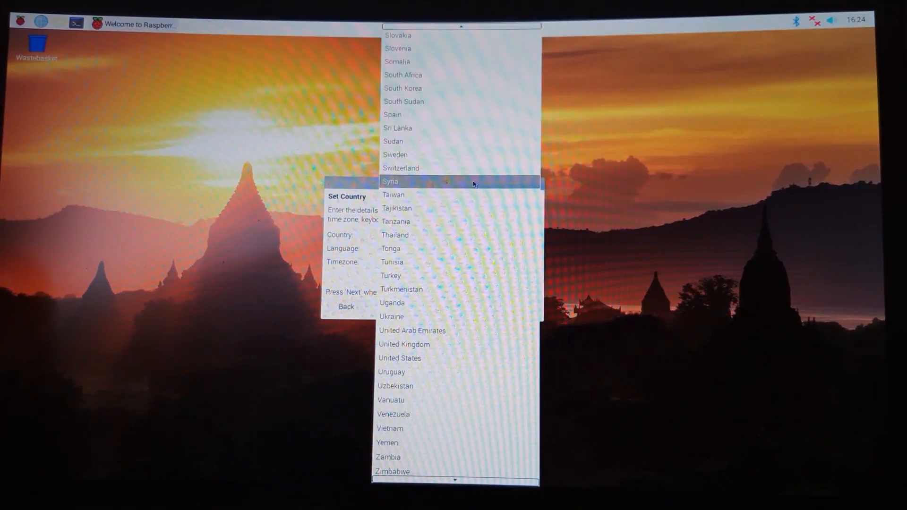
scroll(up, 3)
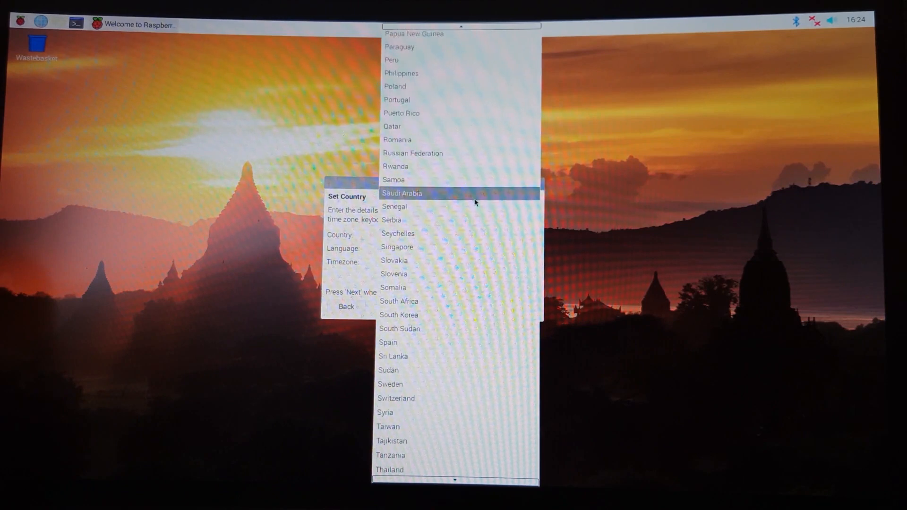
scroll(up, 3)
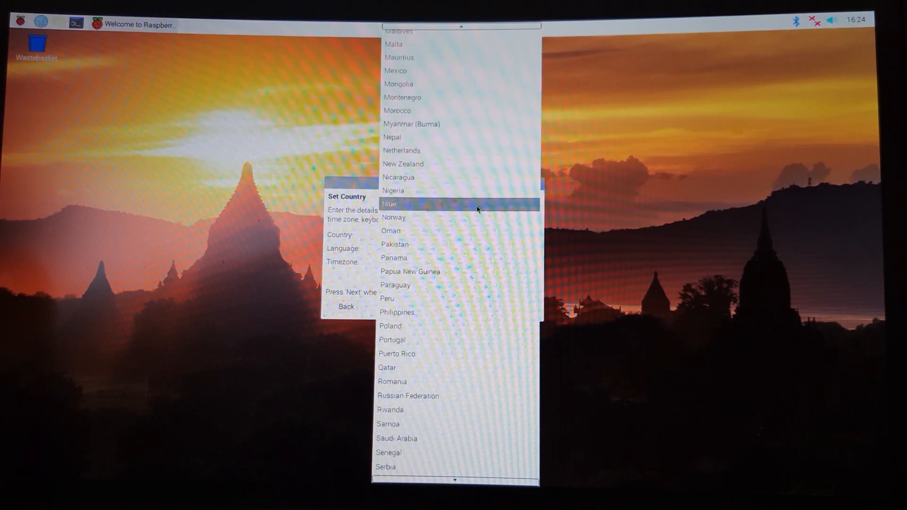
click(393, 44)
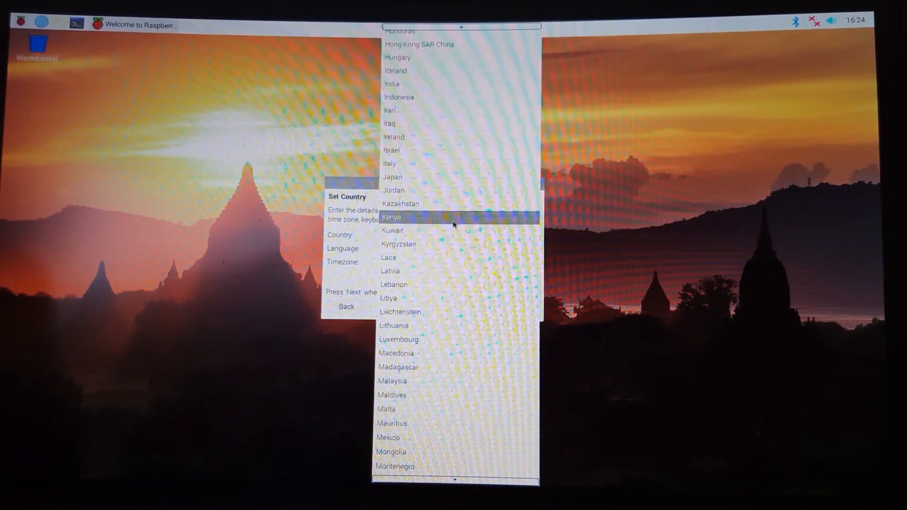
scroll(up, 3)
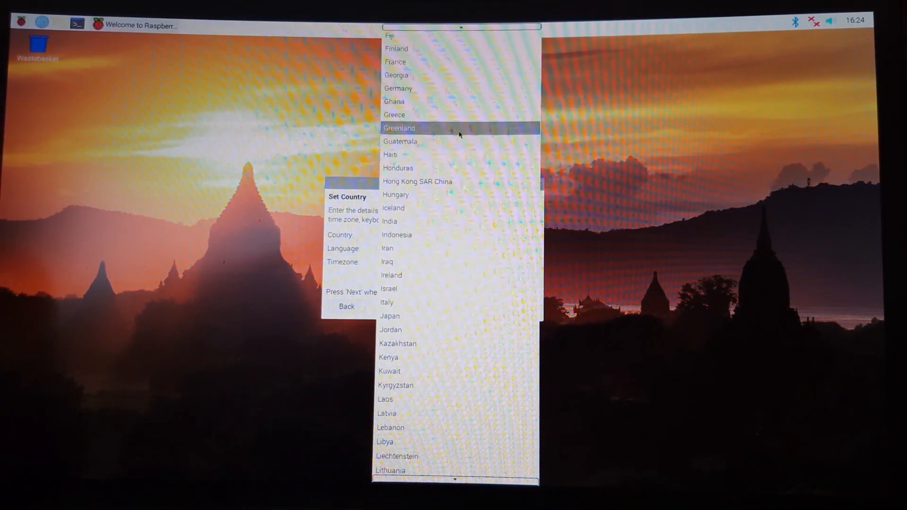
click(398, 88)
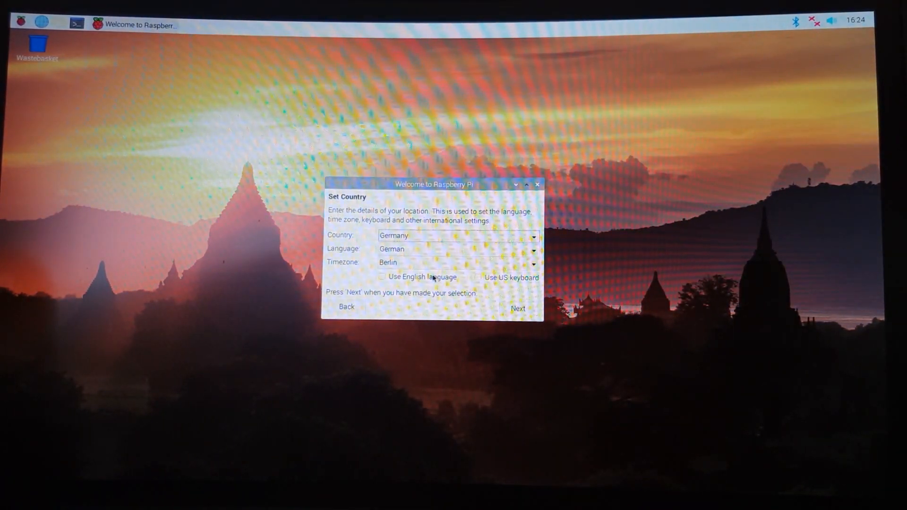
click(381, 278)
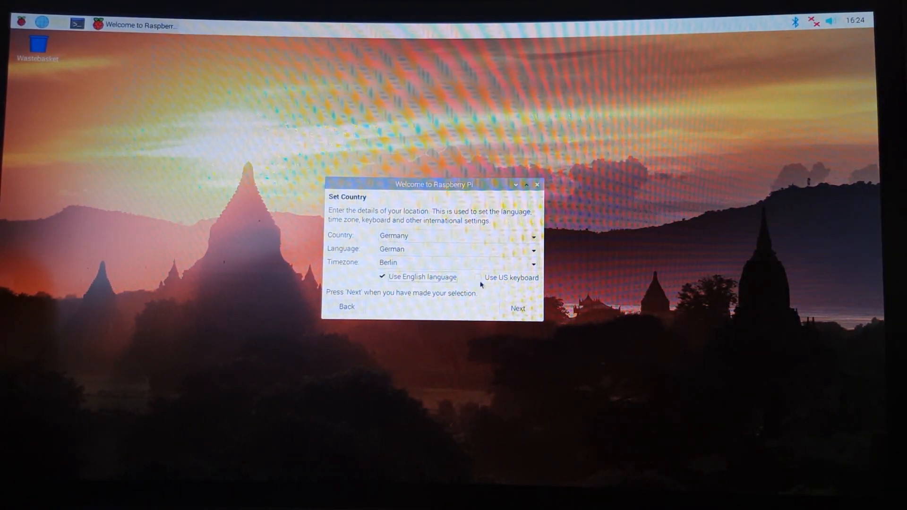
mouse_move(495, 295)
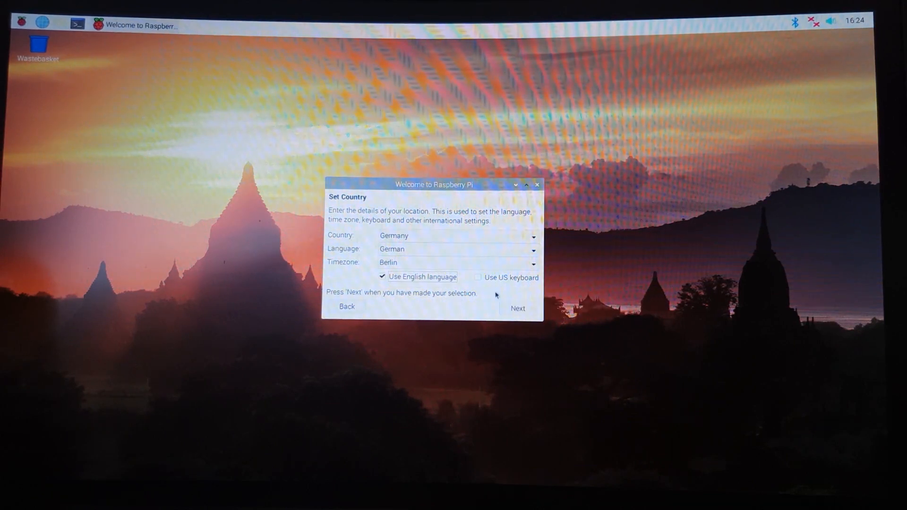
click(517, 308)
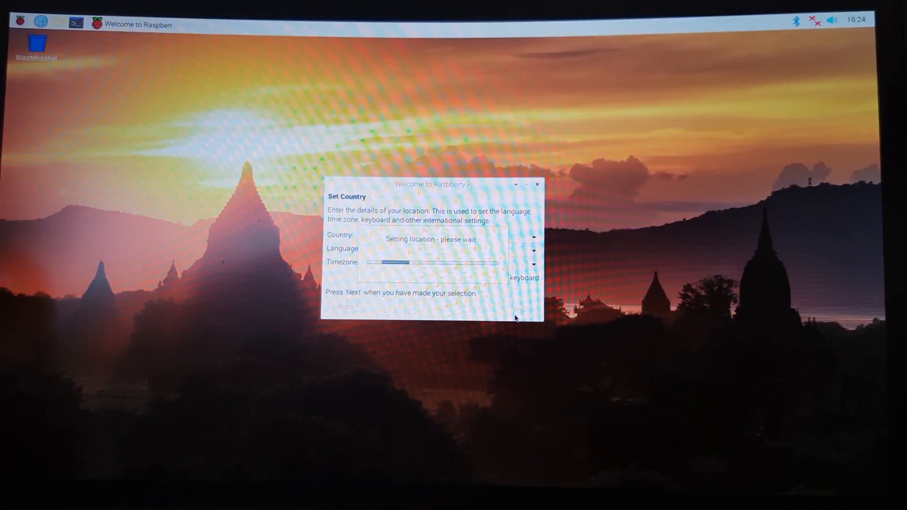
- Enter and confirm a new pi password, then tick the black-border screen option
click(518, 307)
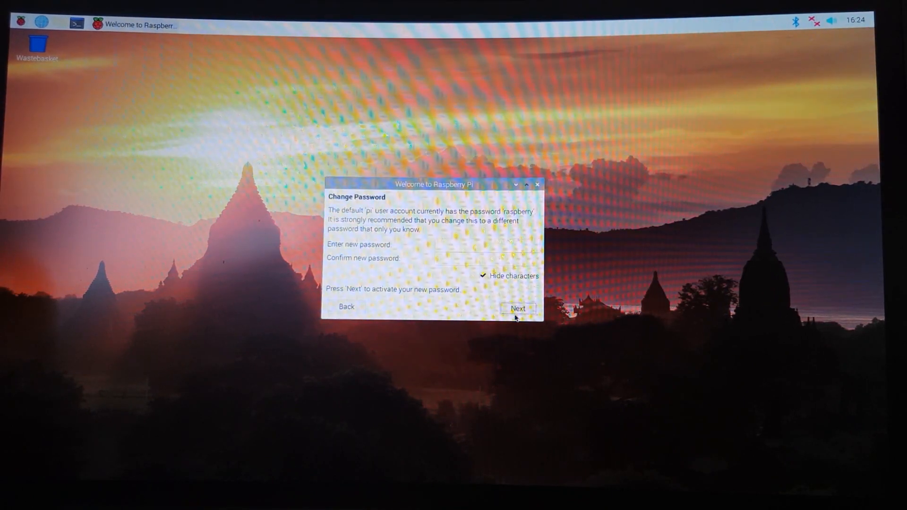
click(487, 245)
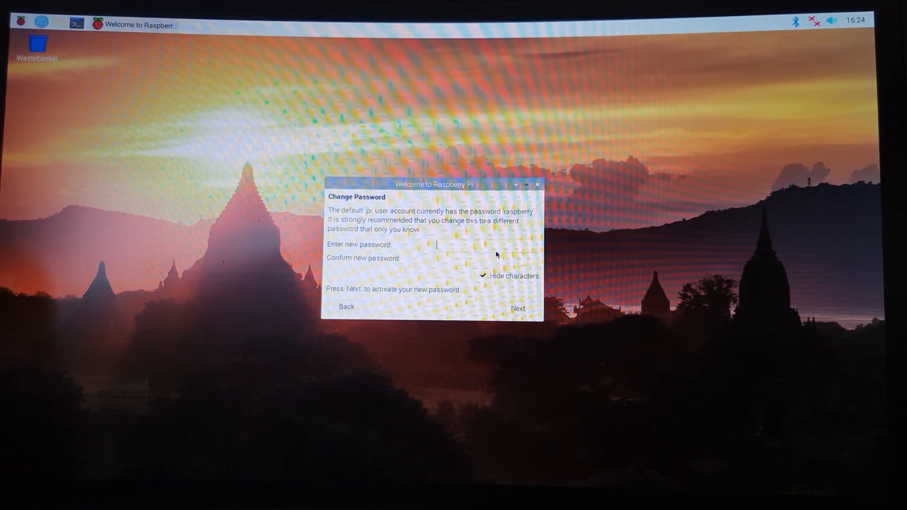
mouse_move(503, 257)
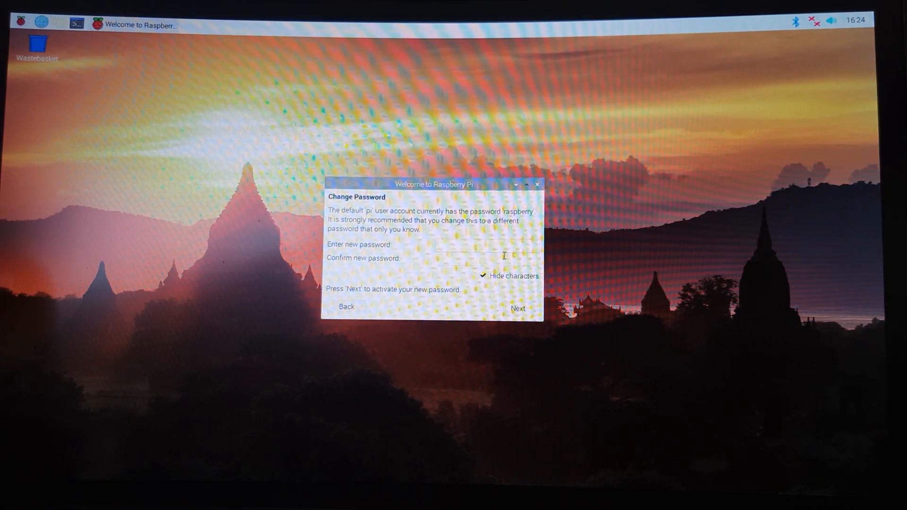
text(•)
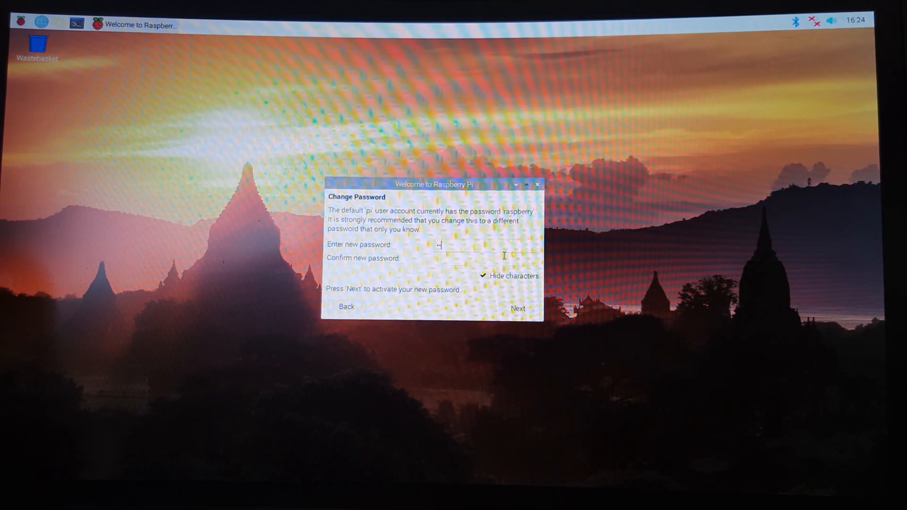
text(••••)
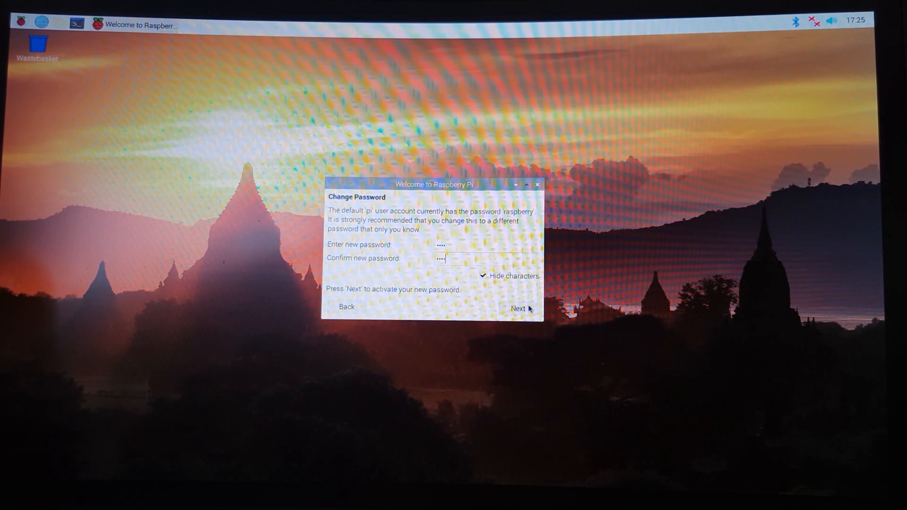
click(517, 307)
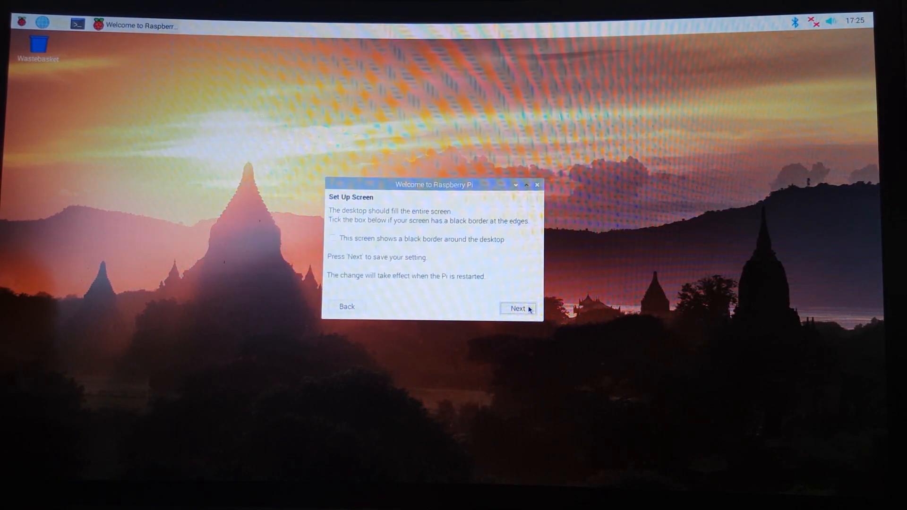
mouse_move(603, 26)
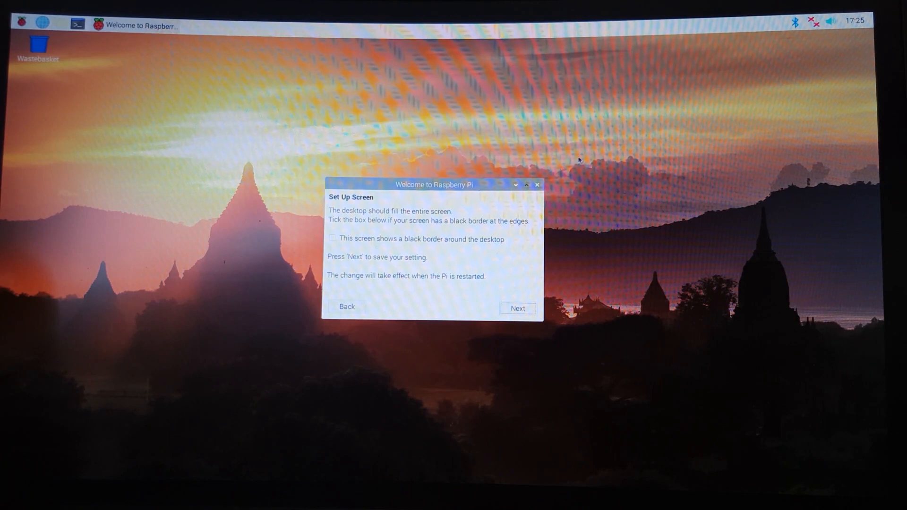
mouse_move(493, 268)
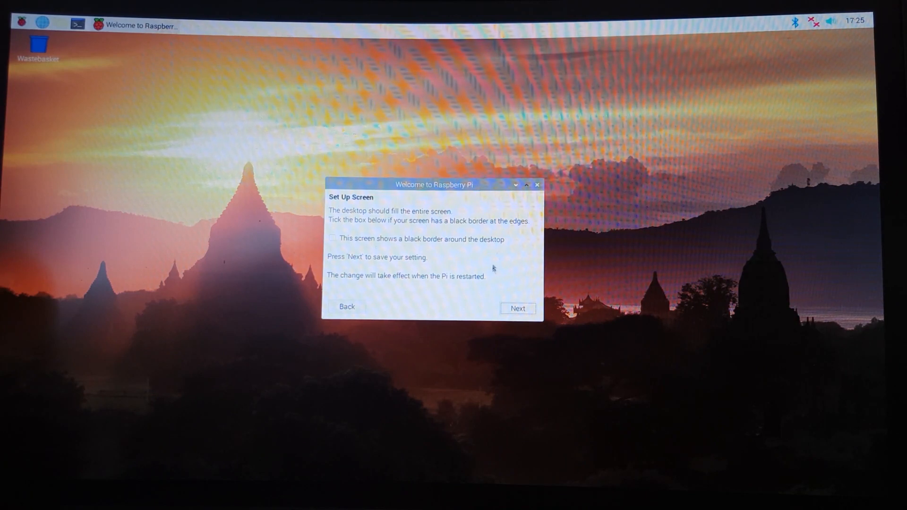
click(332, 239)
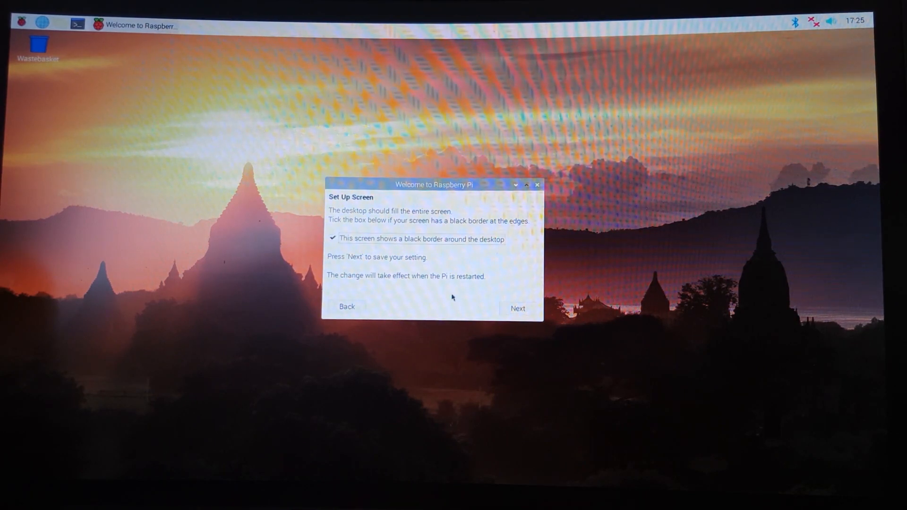
- Skip WiFi and software updates, dismiss the no-network message, and restart the Pi
click(516, 307)
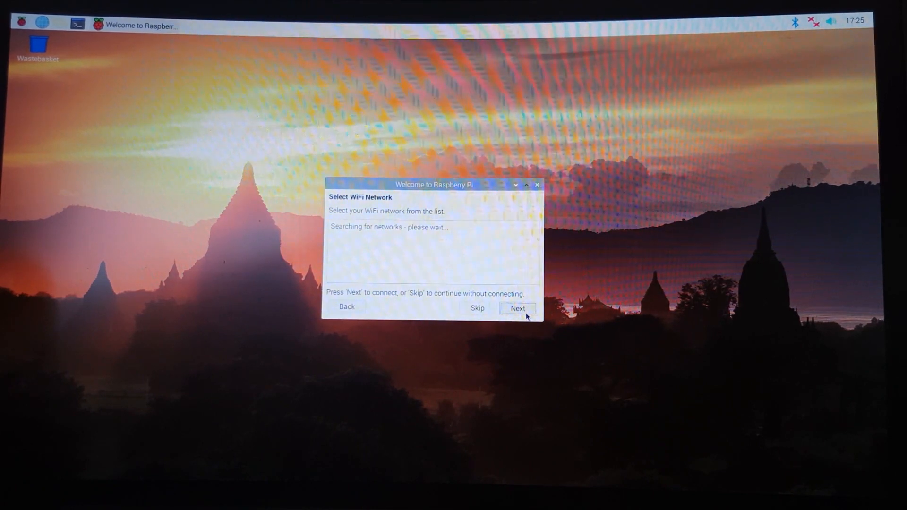
mouse_move(439, 280)
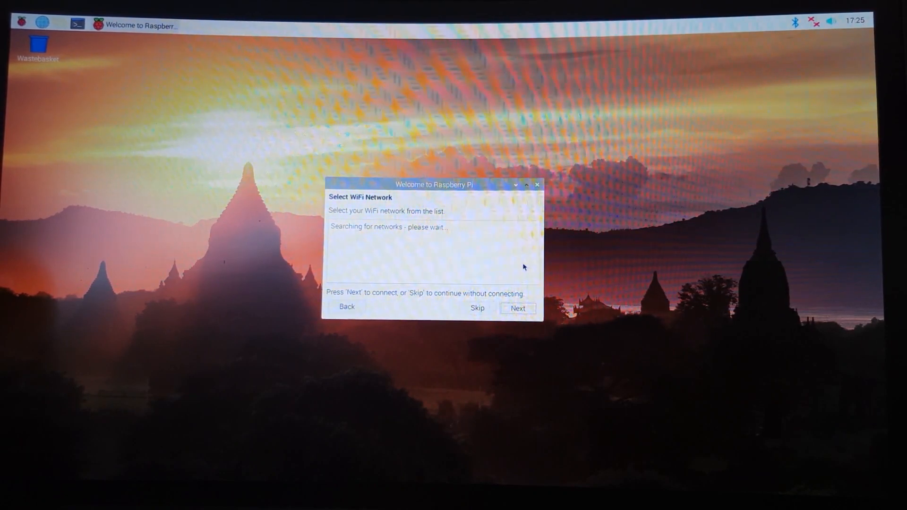
click(477, 307)
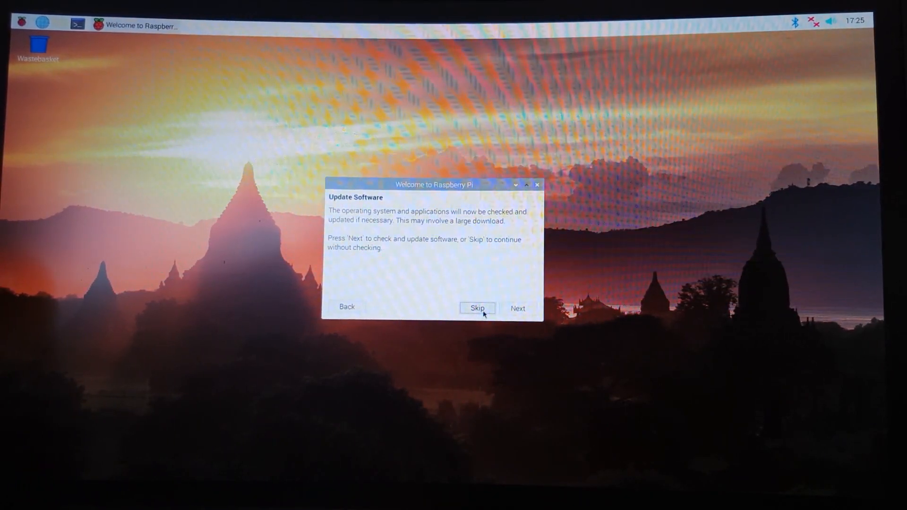
click(518, 307)
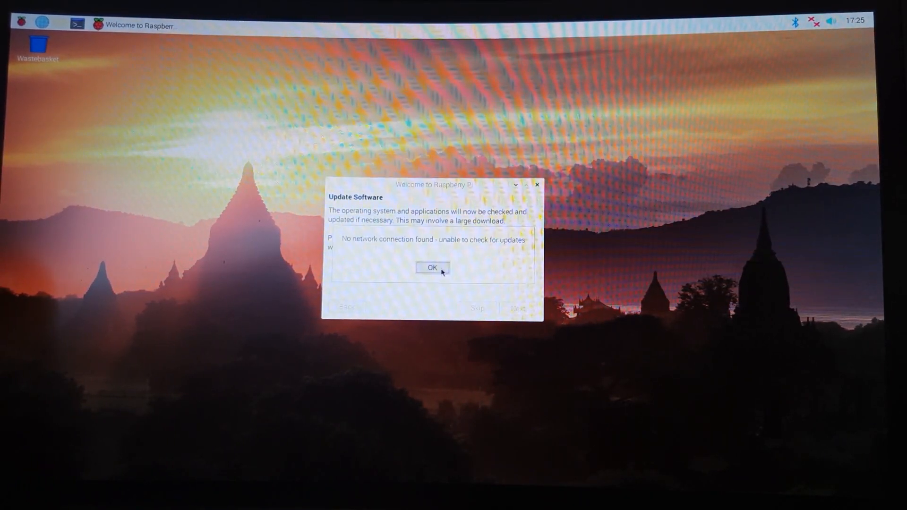
click(431, 268)
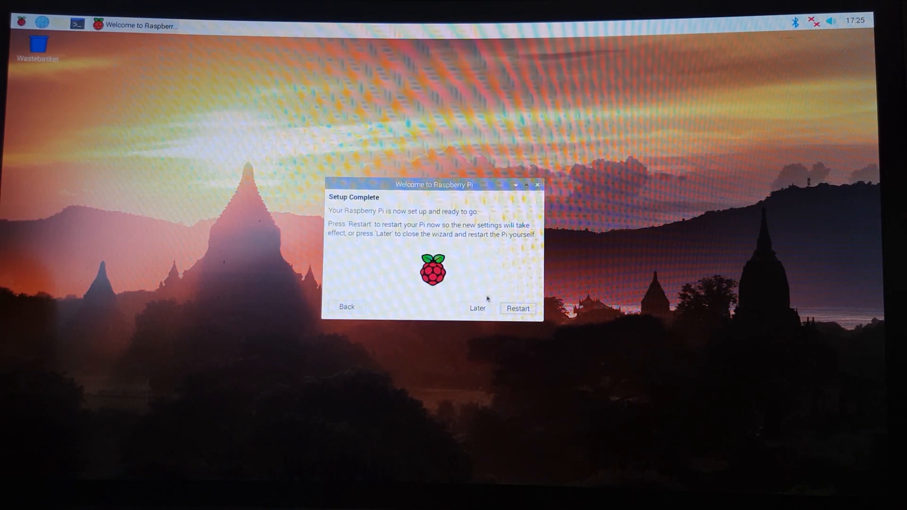
click(476, 308)
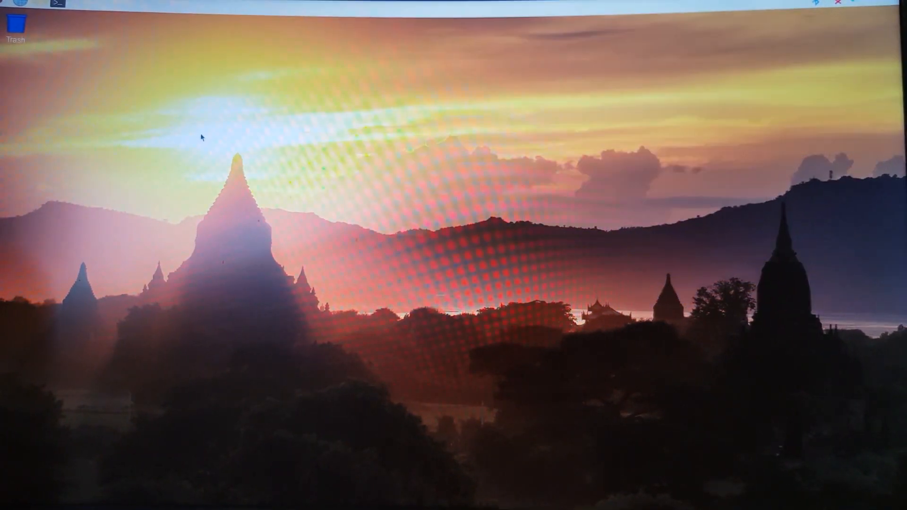
mouse_move(276, 226)
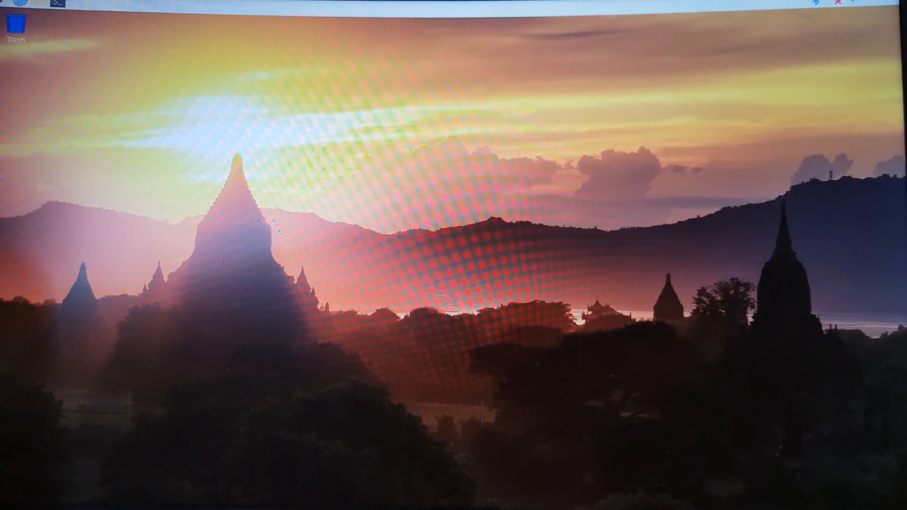
mouse_move(489, 281)
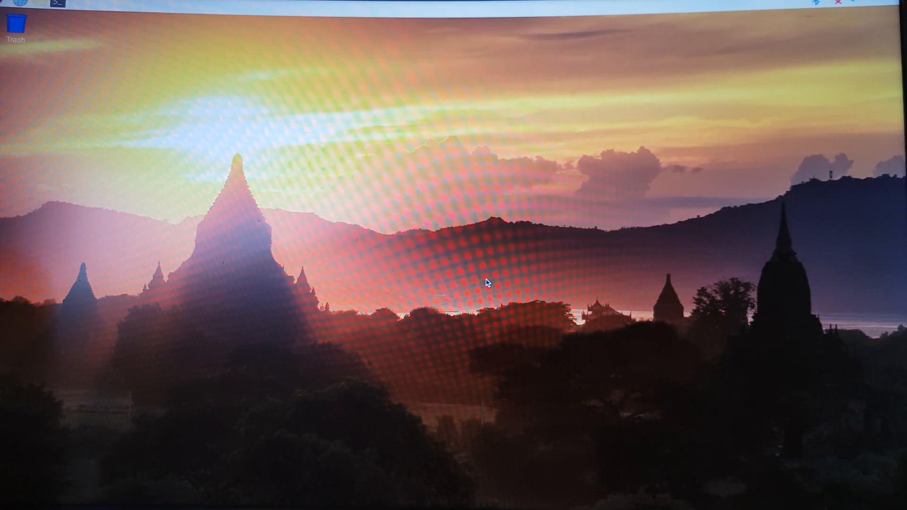
mouse_move(157, 94)
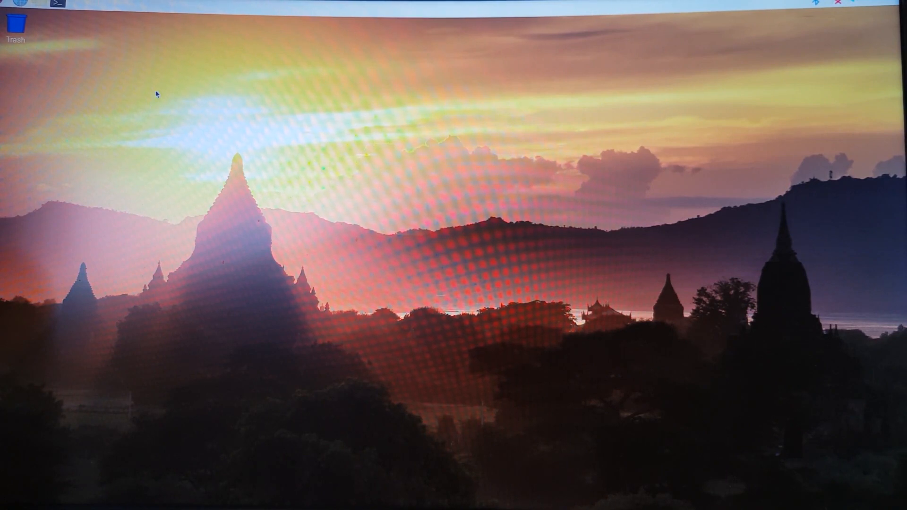
mouse_move(119, 108)
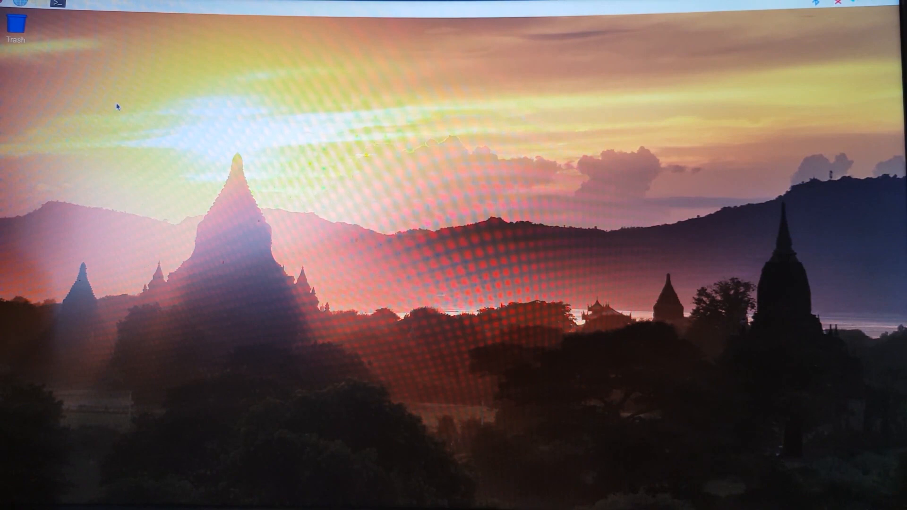
click(11, 5)
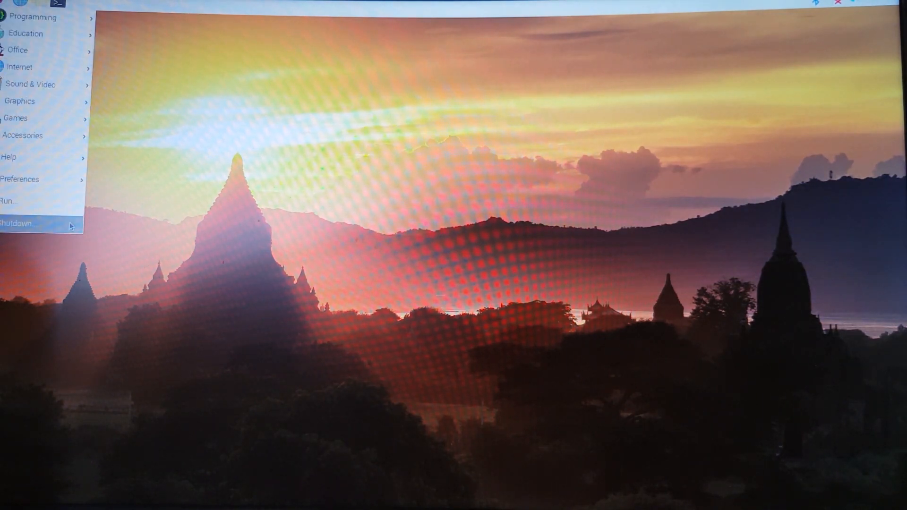
mouse_move(40, 180)
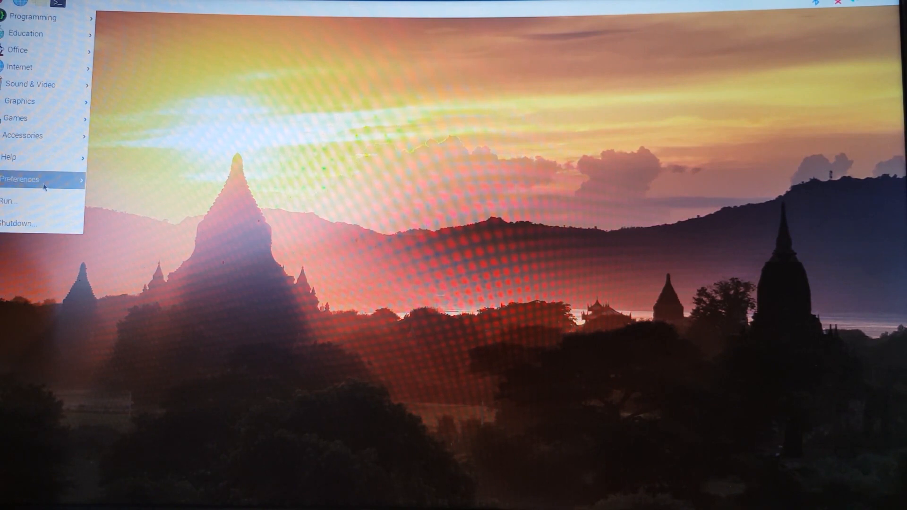
click(20, 179)
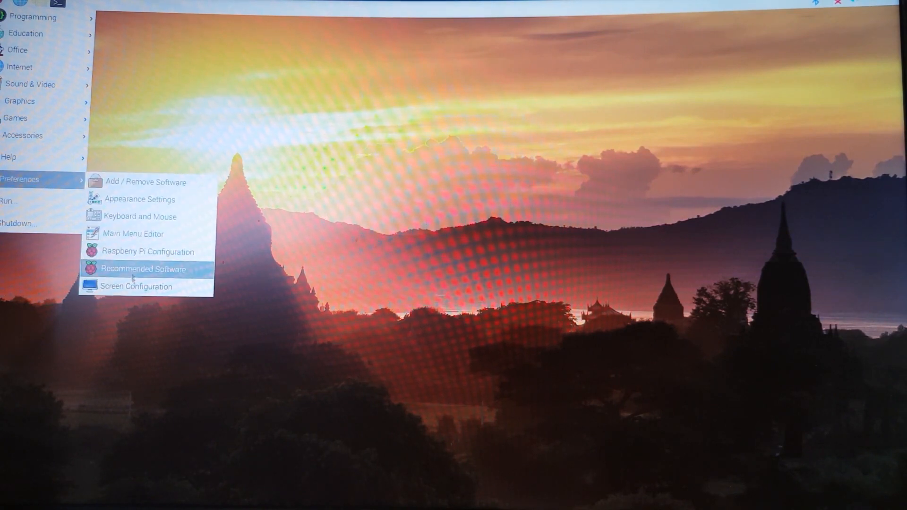
mouse_move(148, 251)
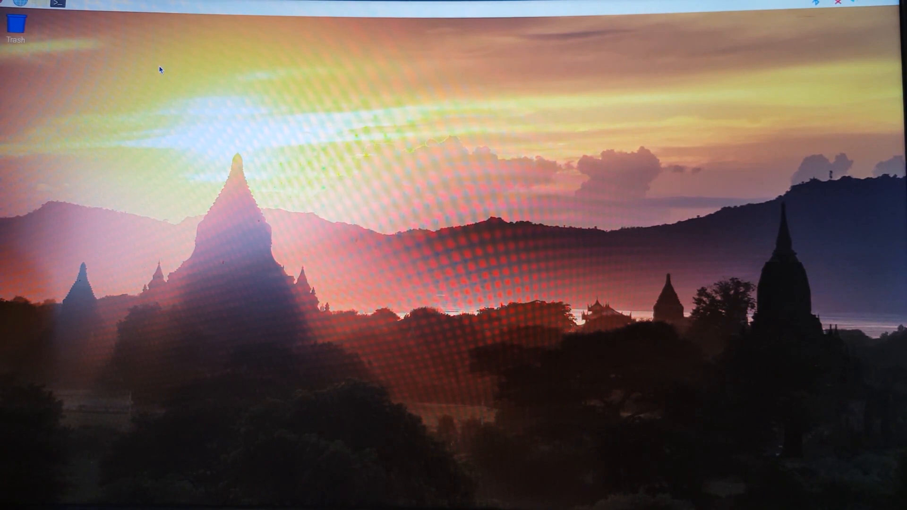
mouse_move(495, 4)
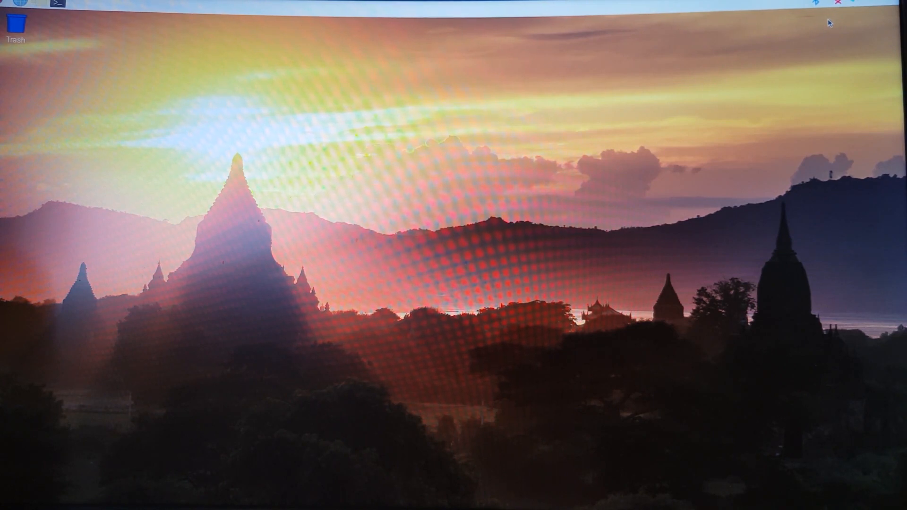
mouse_move(827, 33)
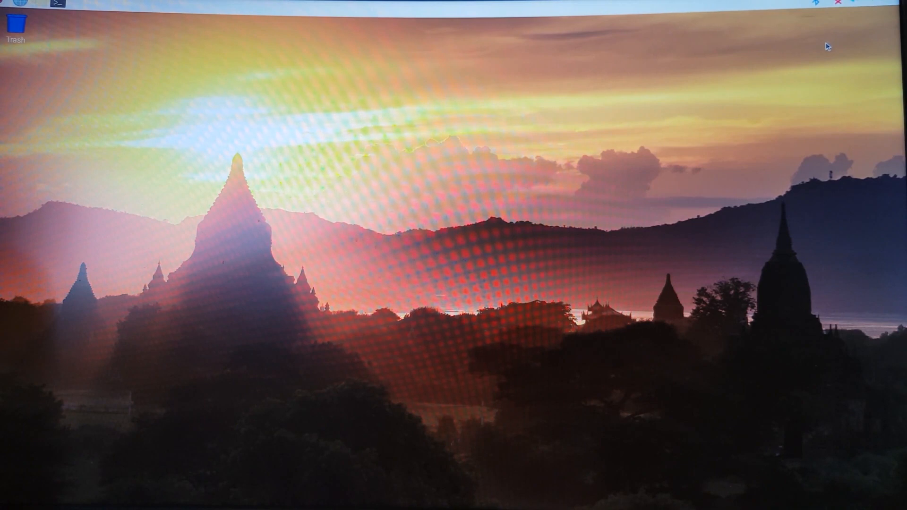
mouse_move(833, 5)
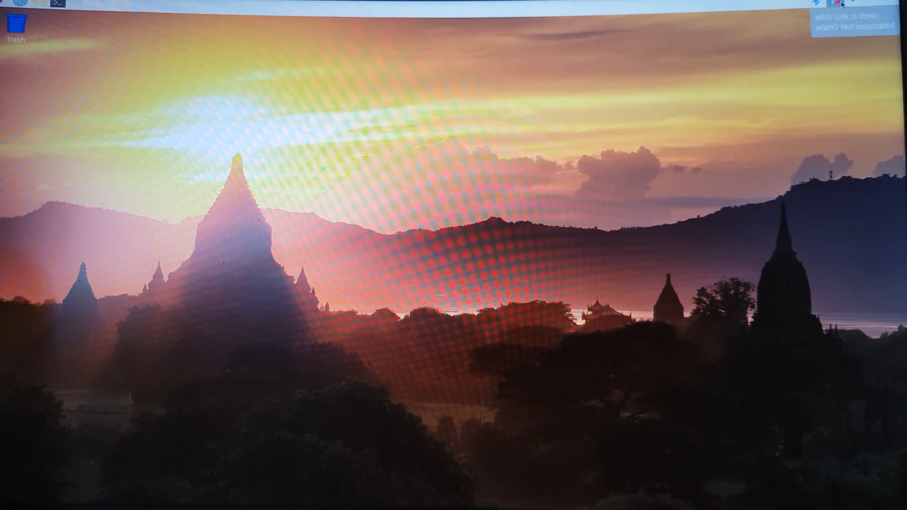